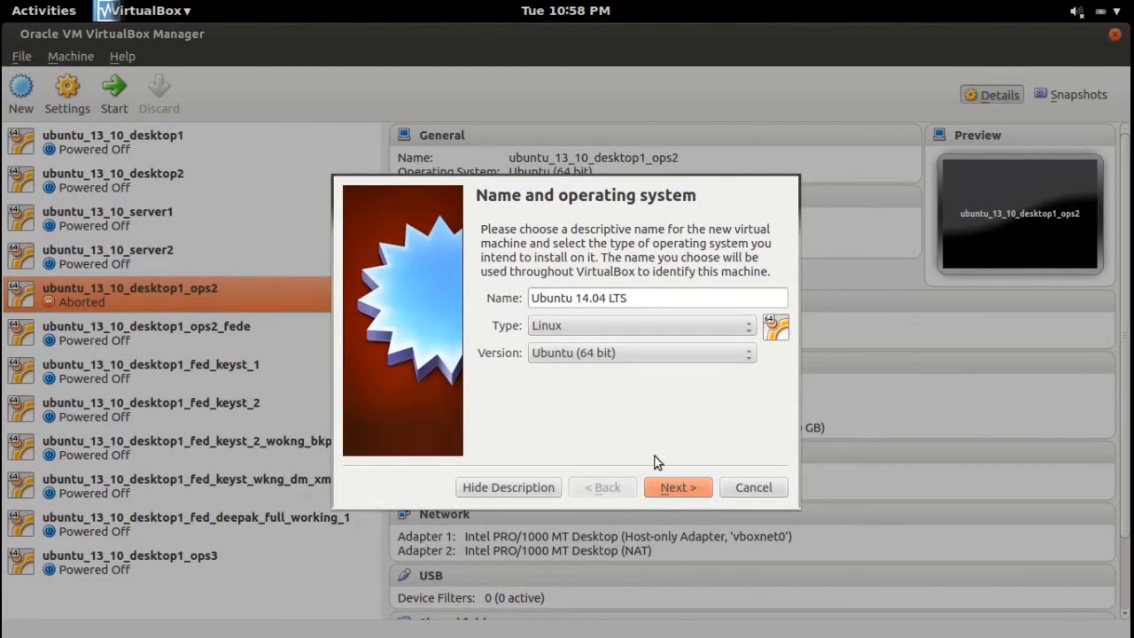
mouse_move(675, 484)
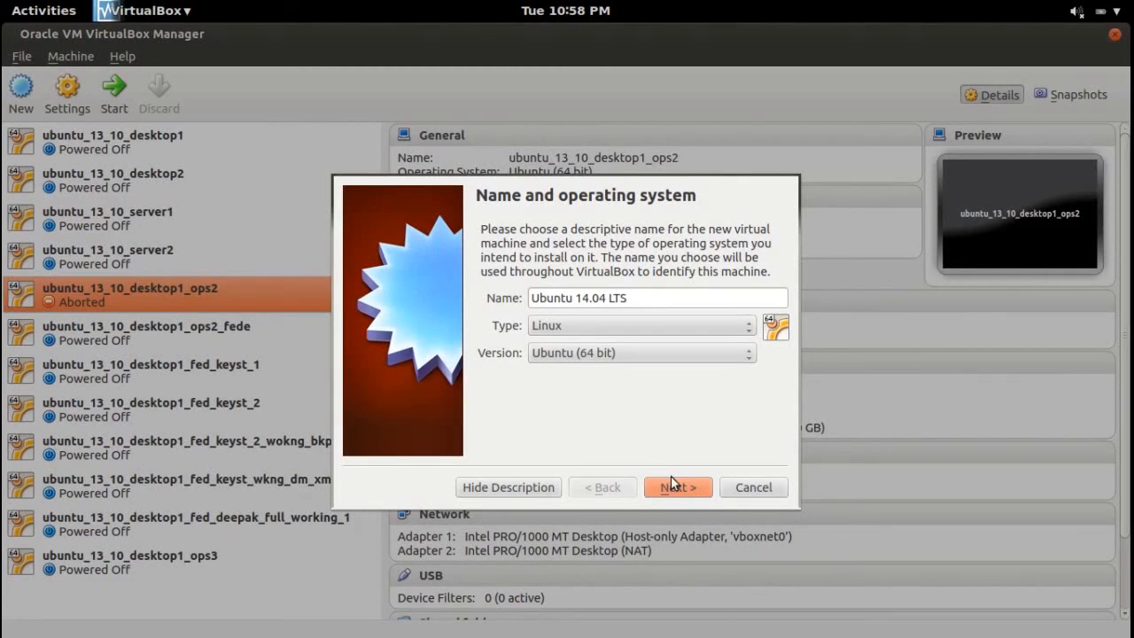
- Finish the New VM wizard keeping 1024 MB memory and a new 8.00 GB VDI disk
click(678, 487)
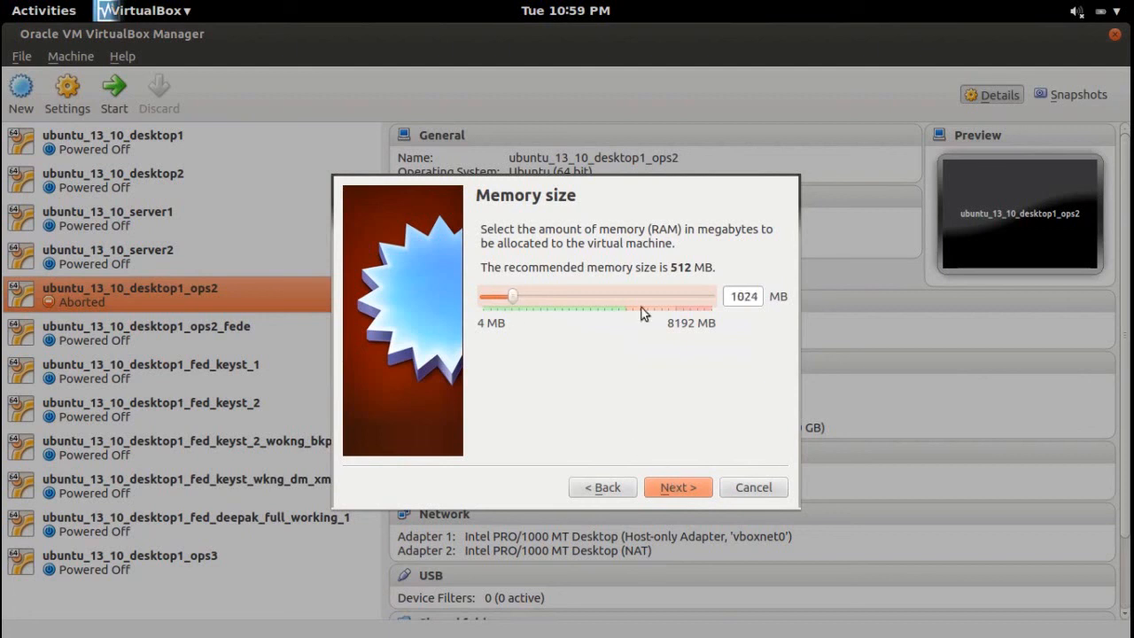
click(678, 487)
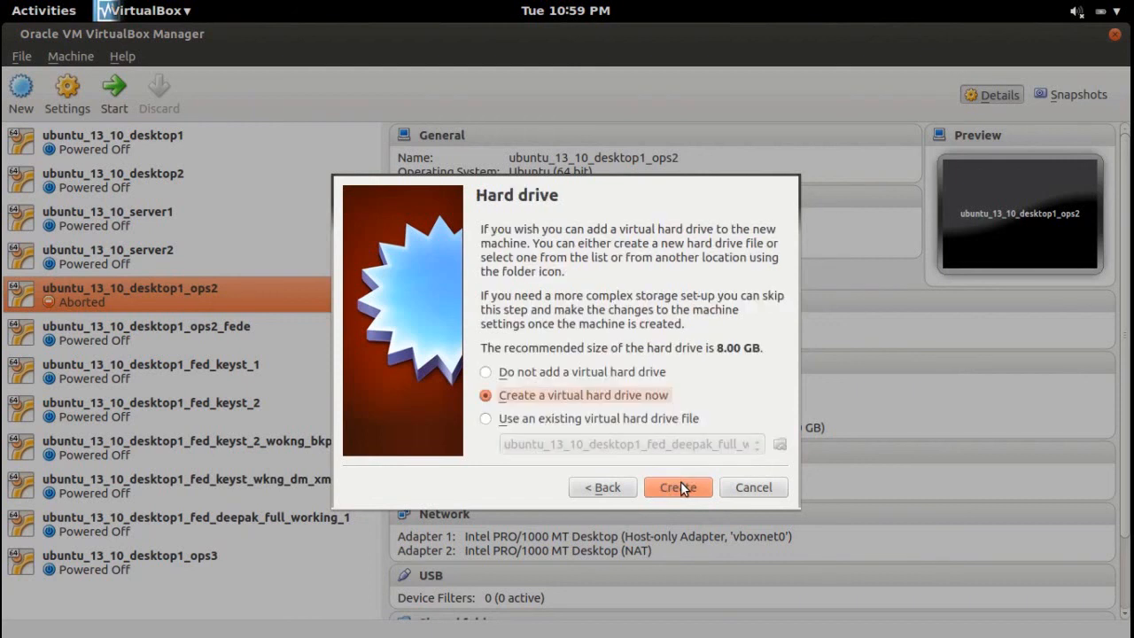
click(678, 488)
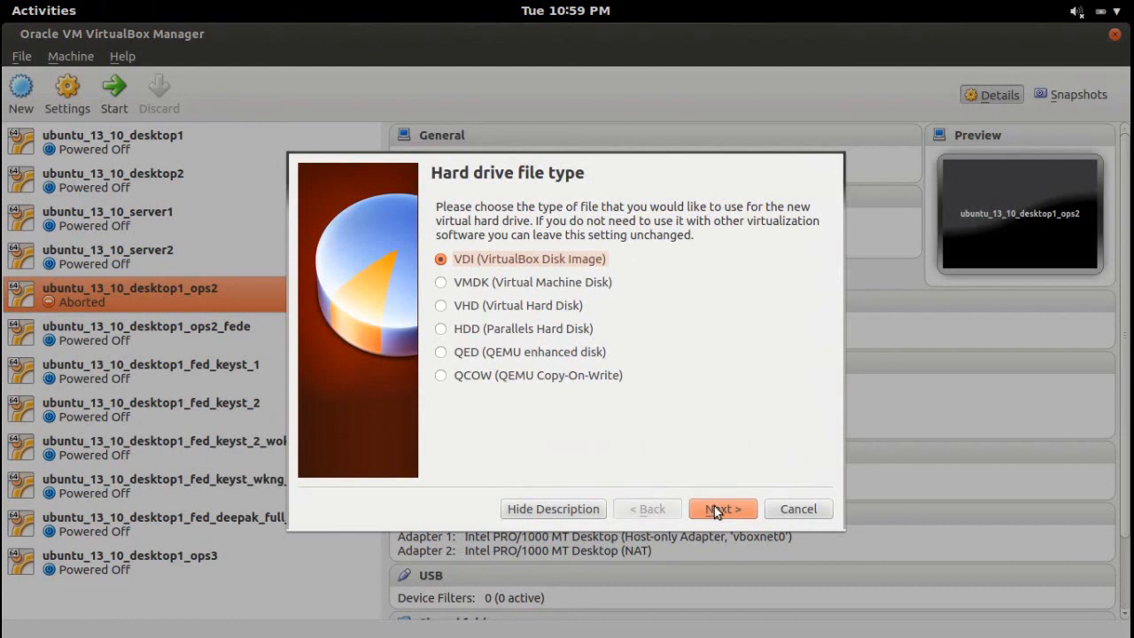
click(722, 509)
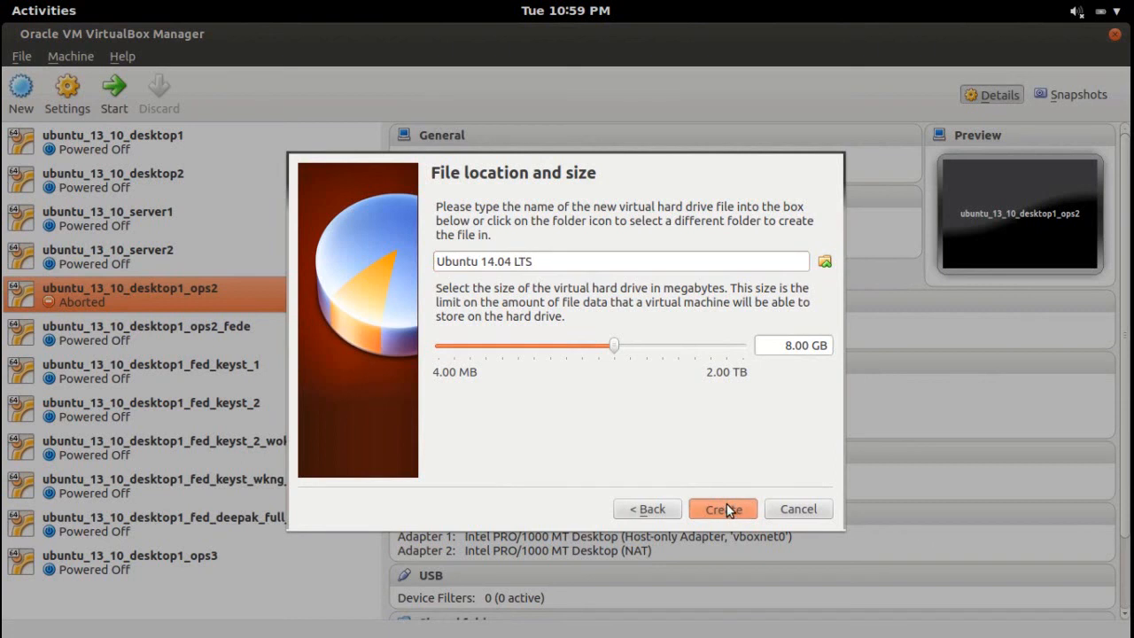
click(723, 509)
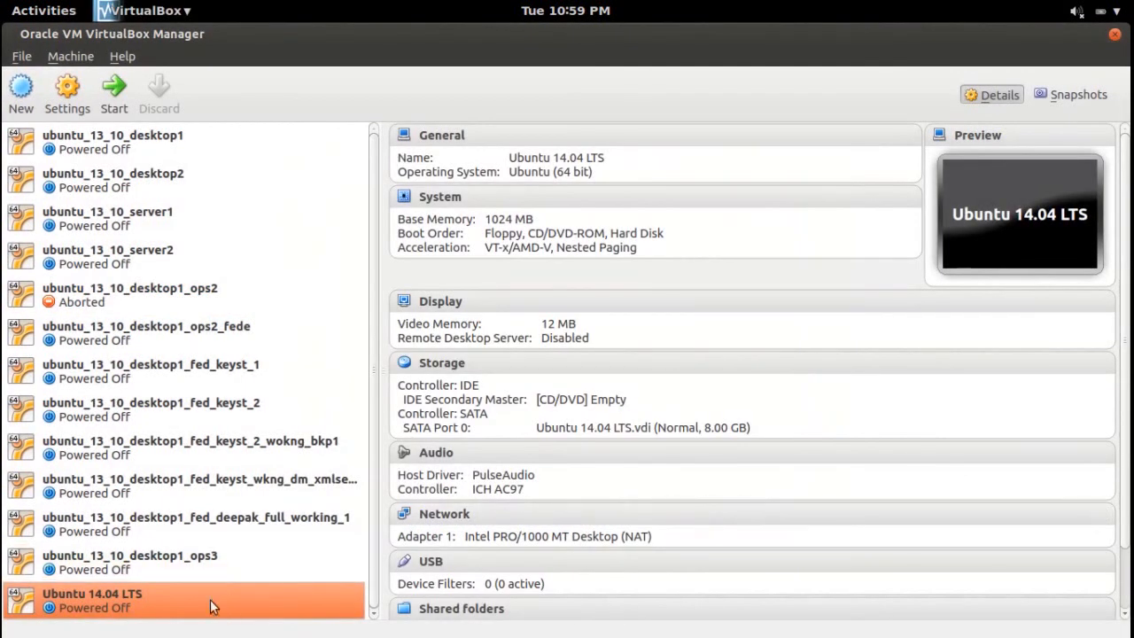
- Open Settings for the Ubuntu 14.04 LTS machine from its context menu and select Storage
right_click(213, 606)
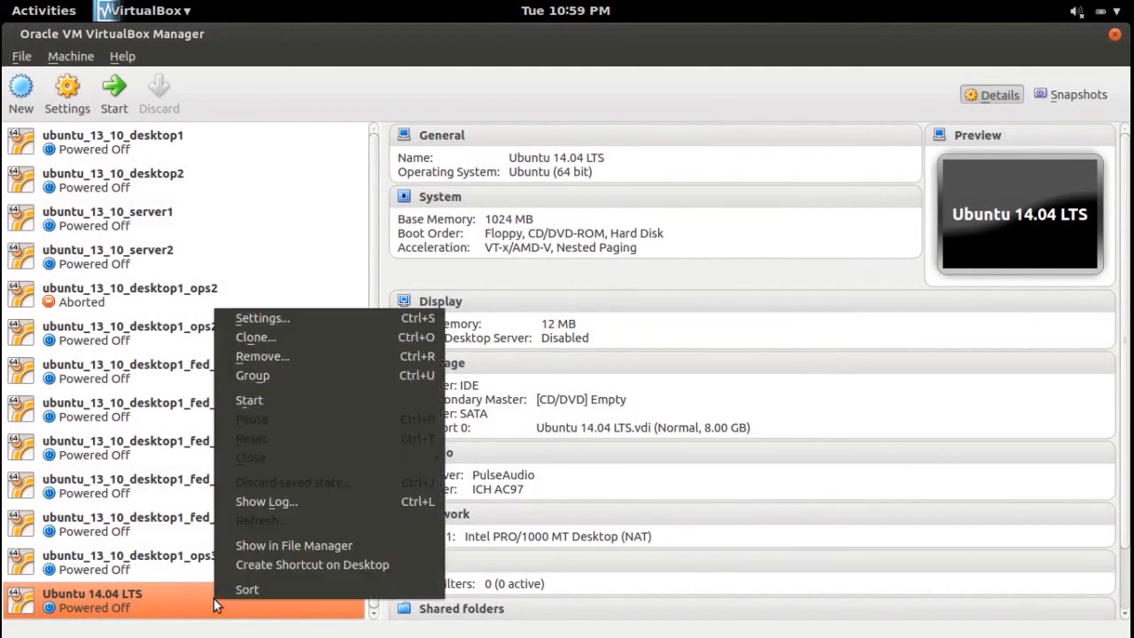
click(261, 319)
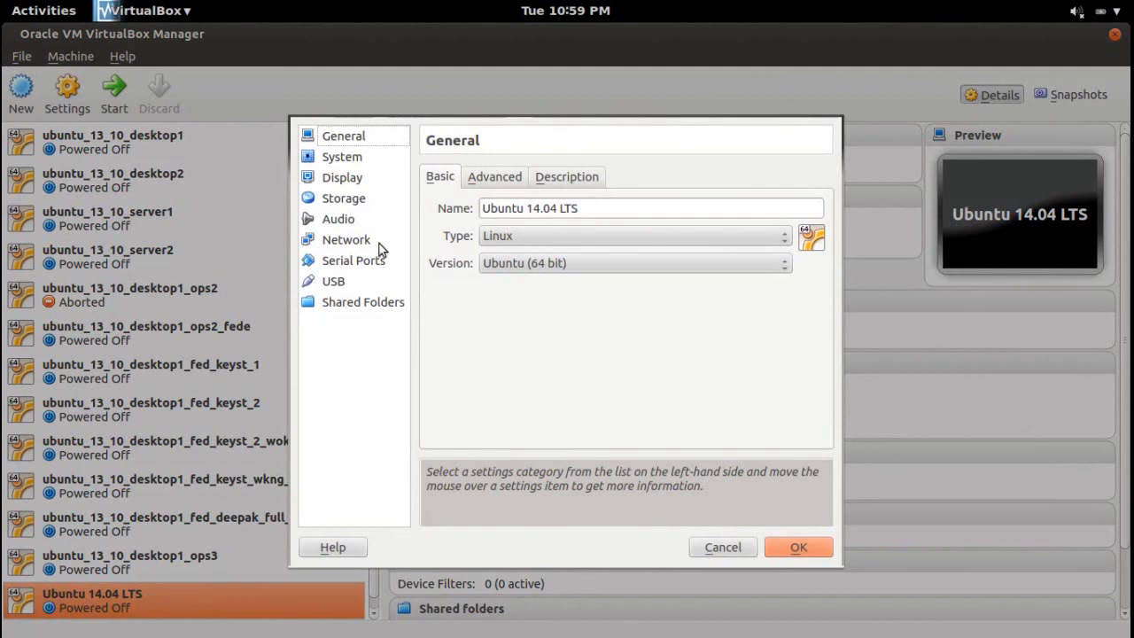
click(344, 198)
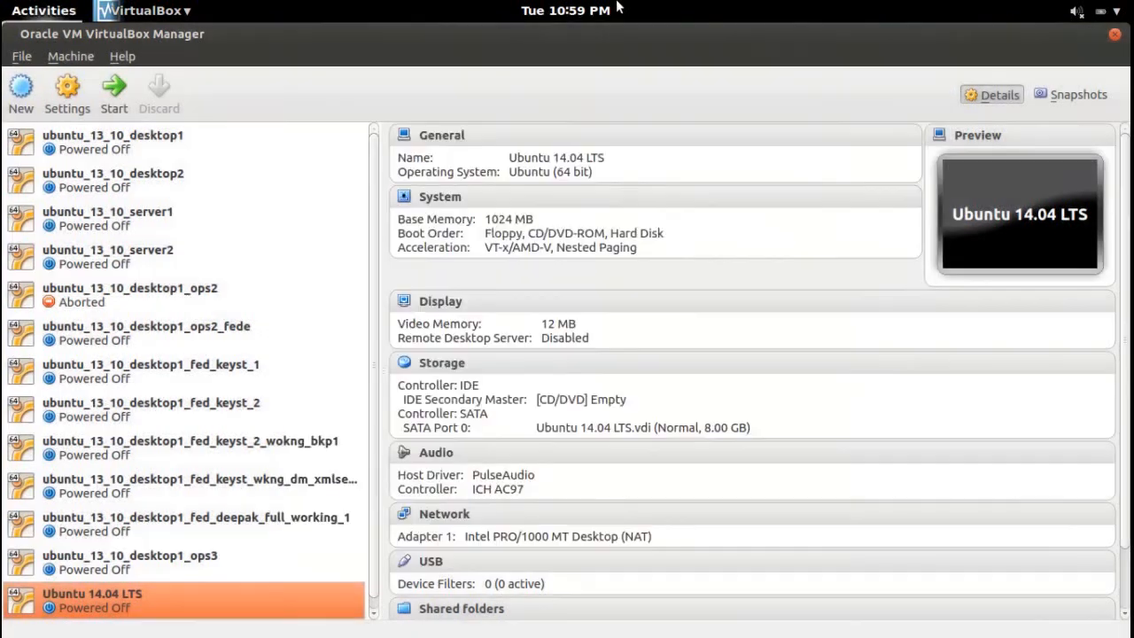
click(43, 9)
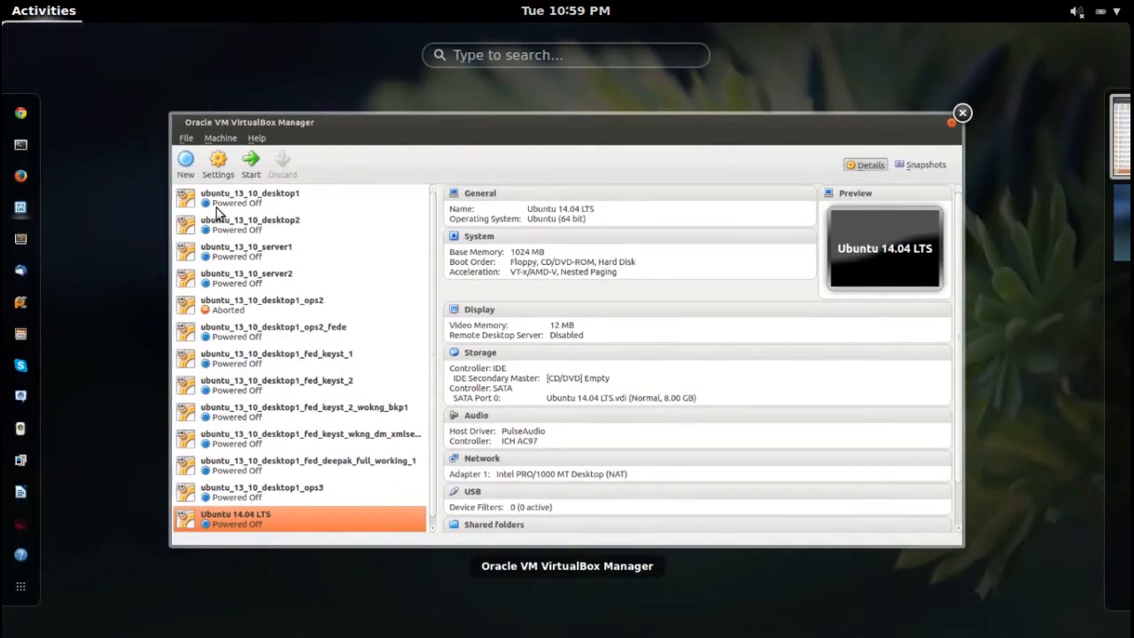
click(217, 164)
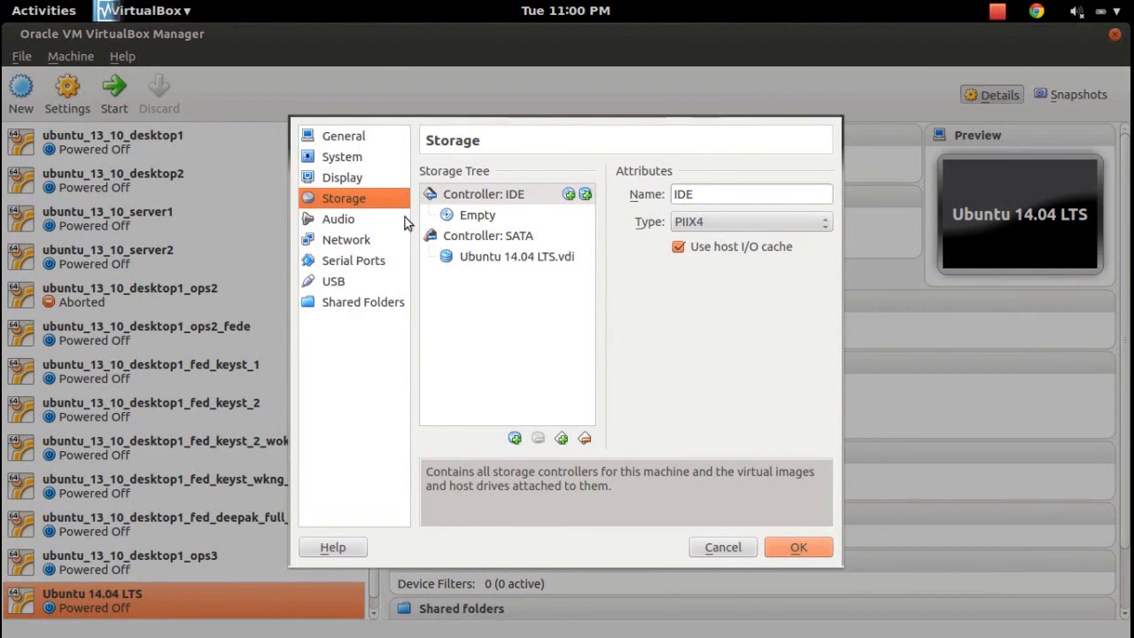
mouse_move(483, 218)
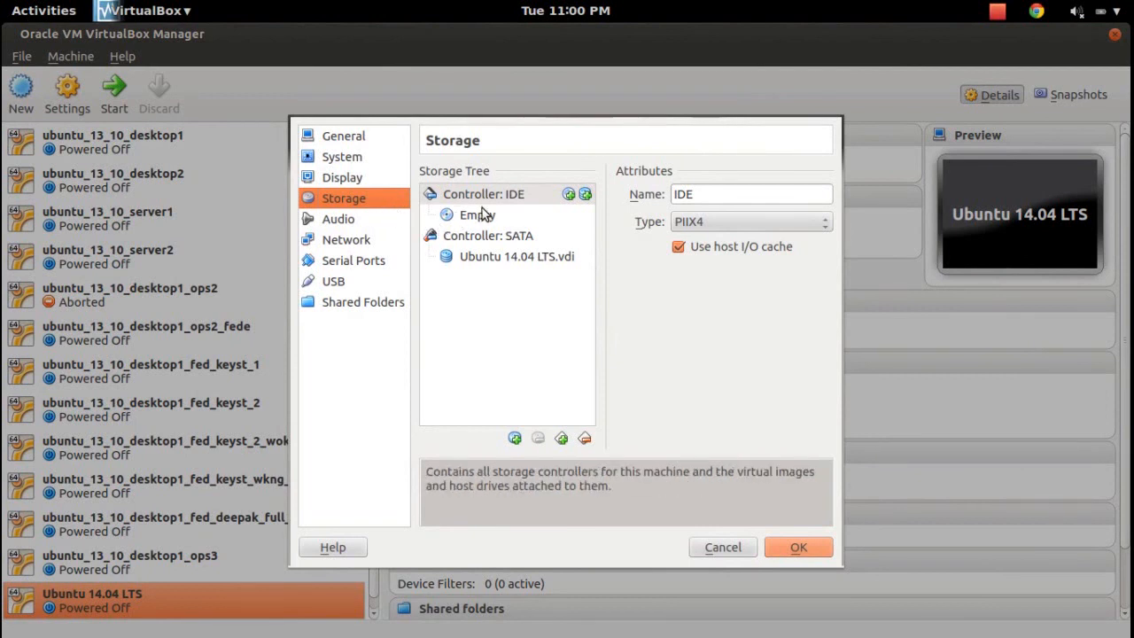
- Select the empty IDE CD/DVD slot and choose to load a virtual disc image file
click(479, 215)
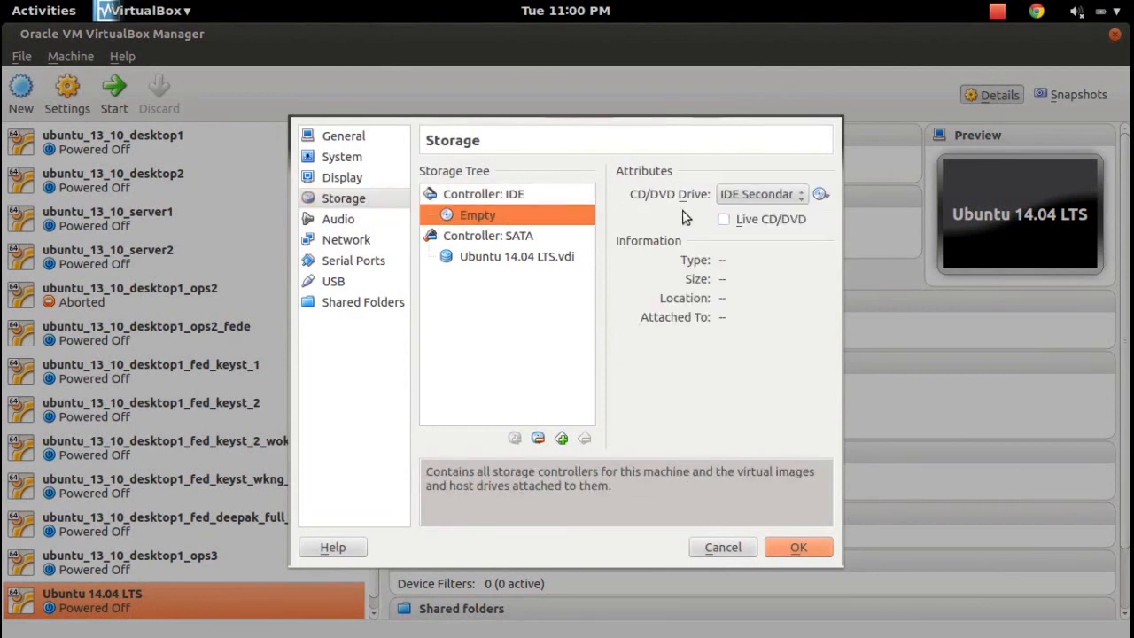
click(821, 195)
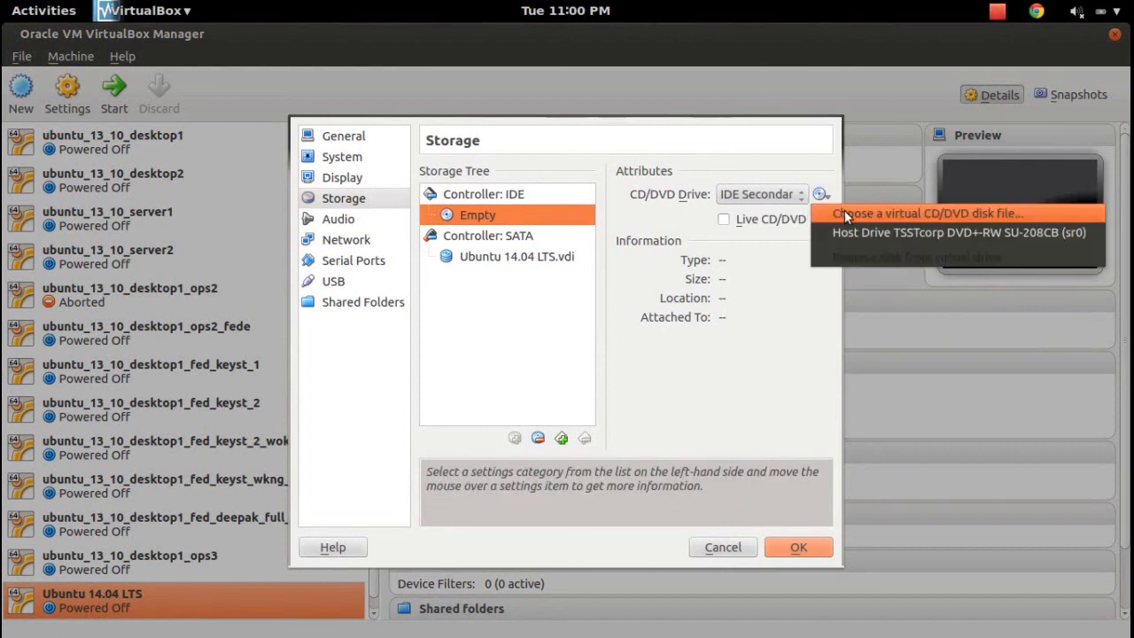
click(927, 213)
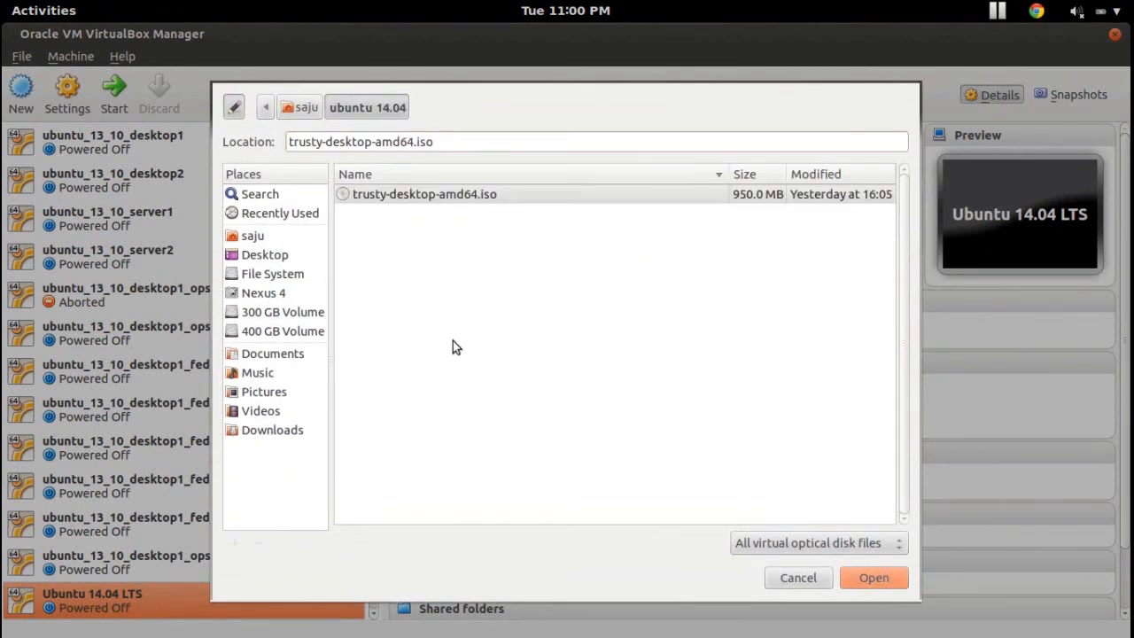
- Load trusty-desktop-amd64.iso into the optical drive and confirm the settings
click(426, 193)
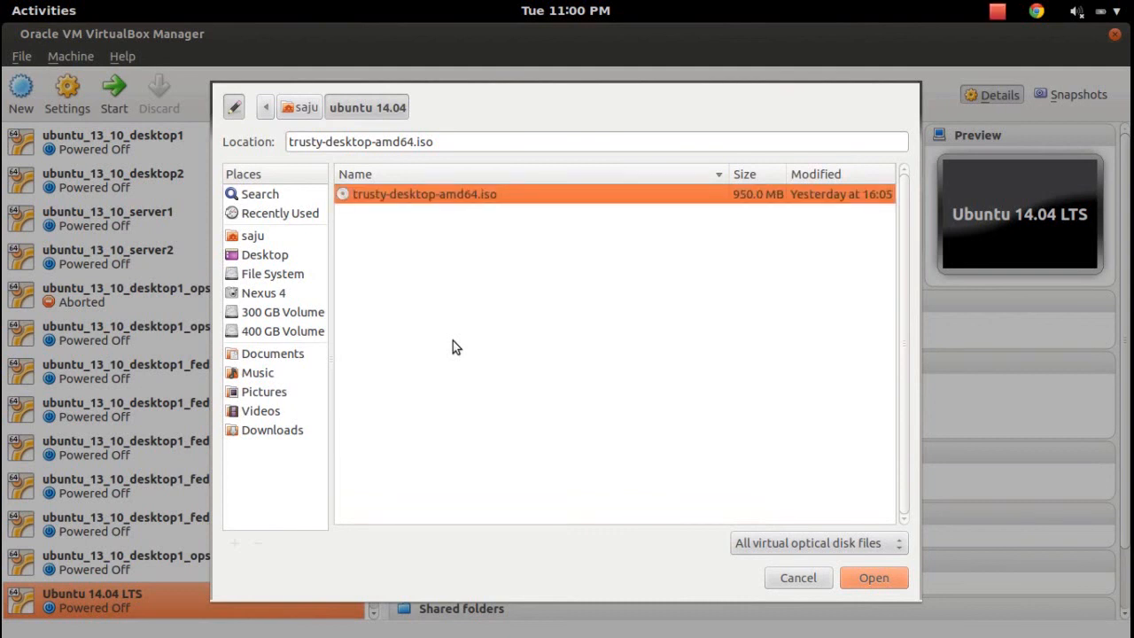
mouse_move(575, 284)
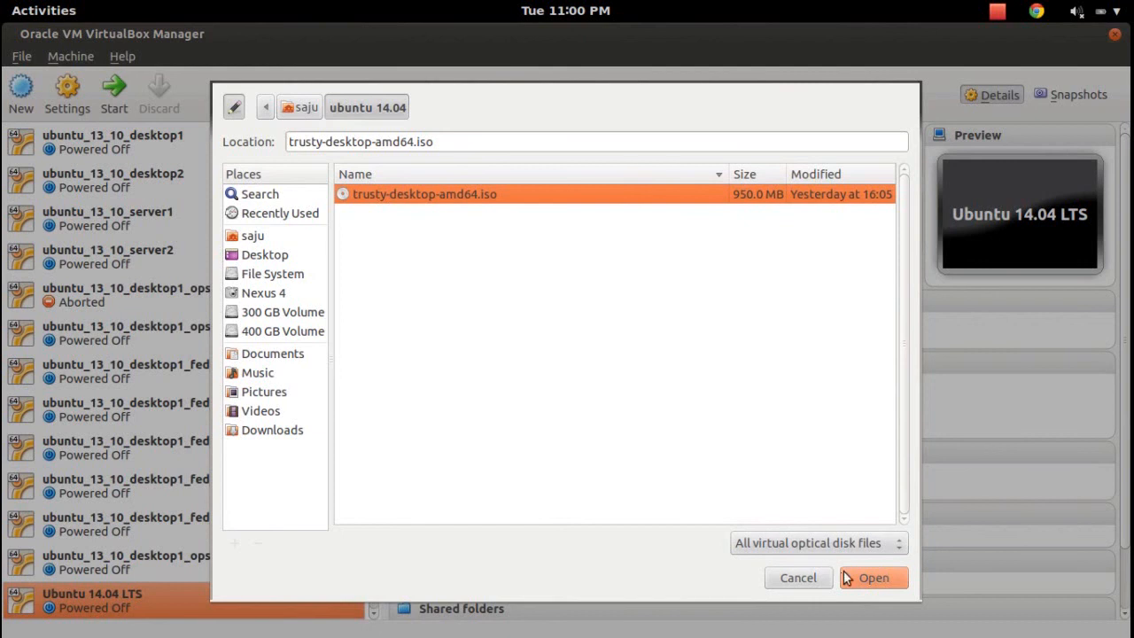
click(878, 577)
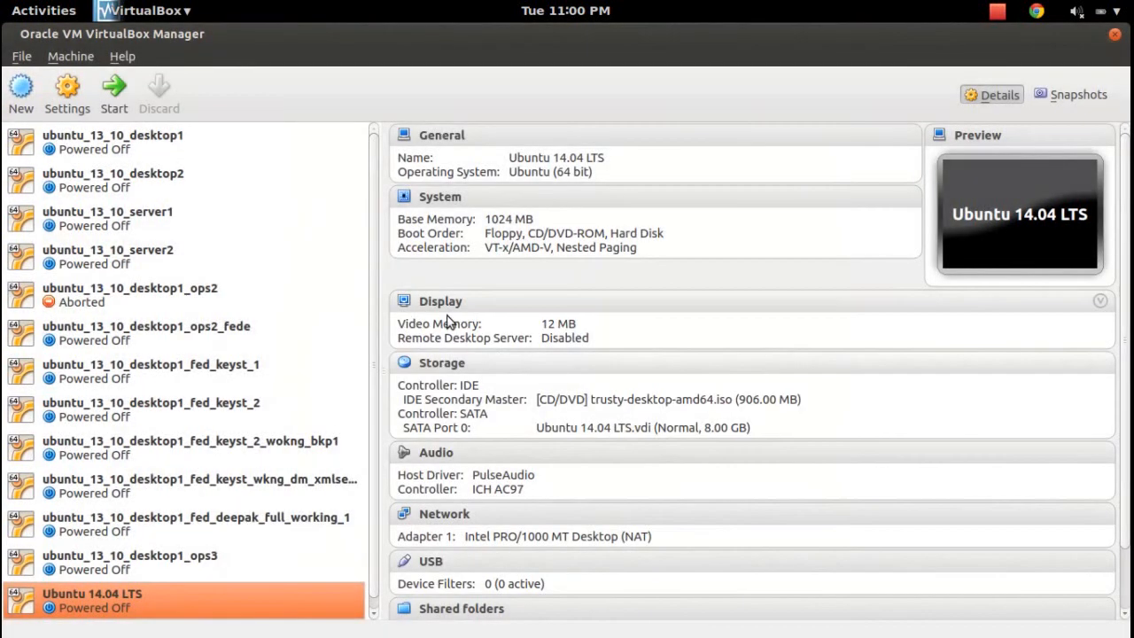
mouse_move(114, 93)
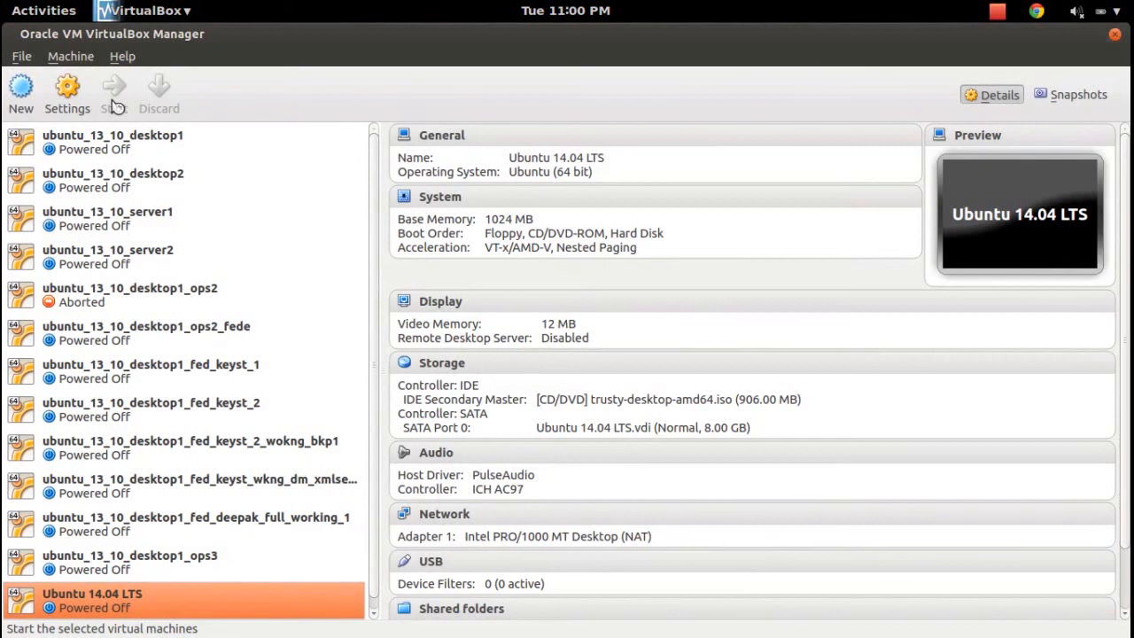
- Start the Ubuntu 14.04 LTS machine from the toolbar
click(114, 89)
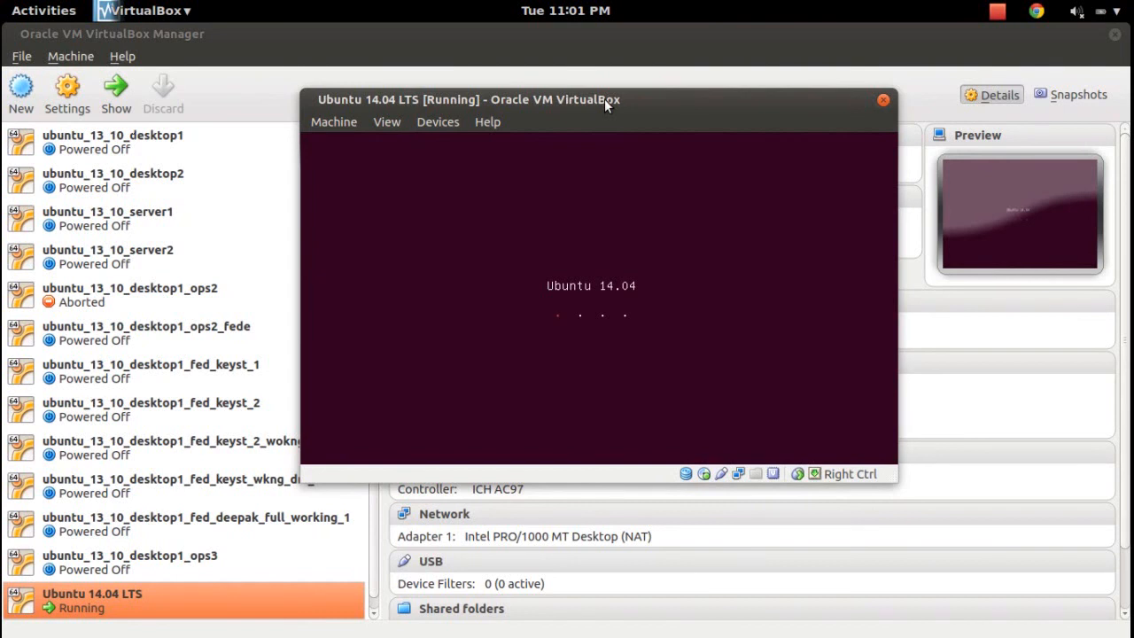
mouse_move(631, 108)
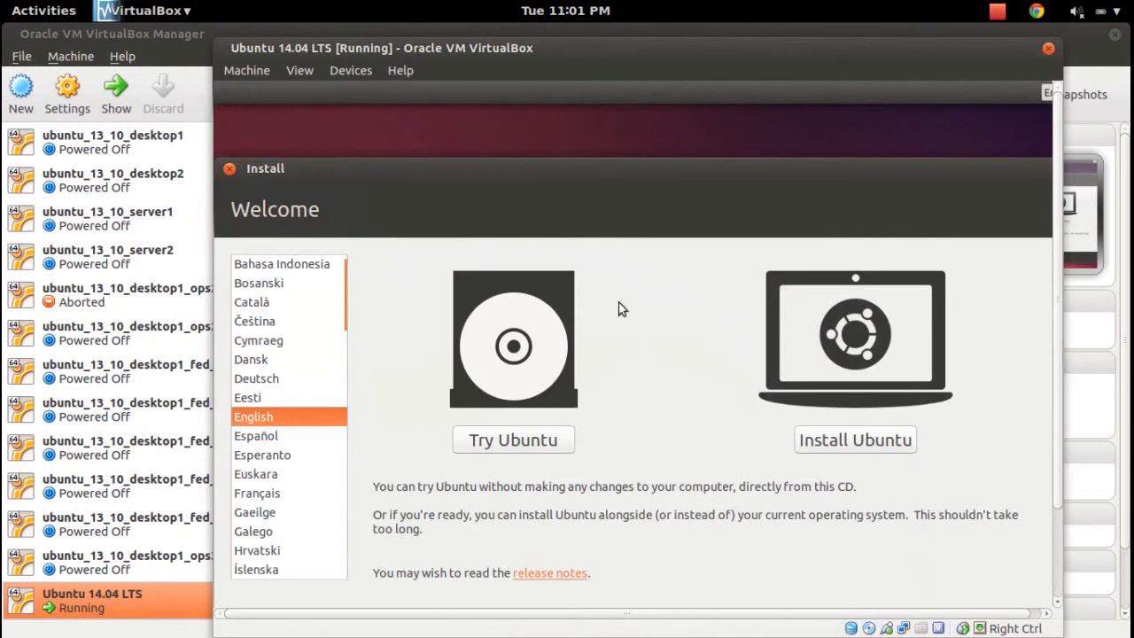
mouse_move(848, 450)
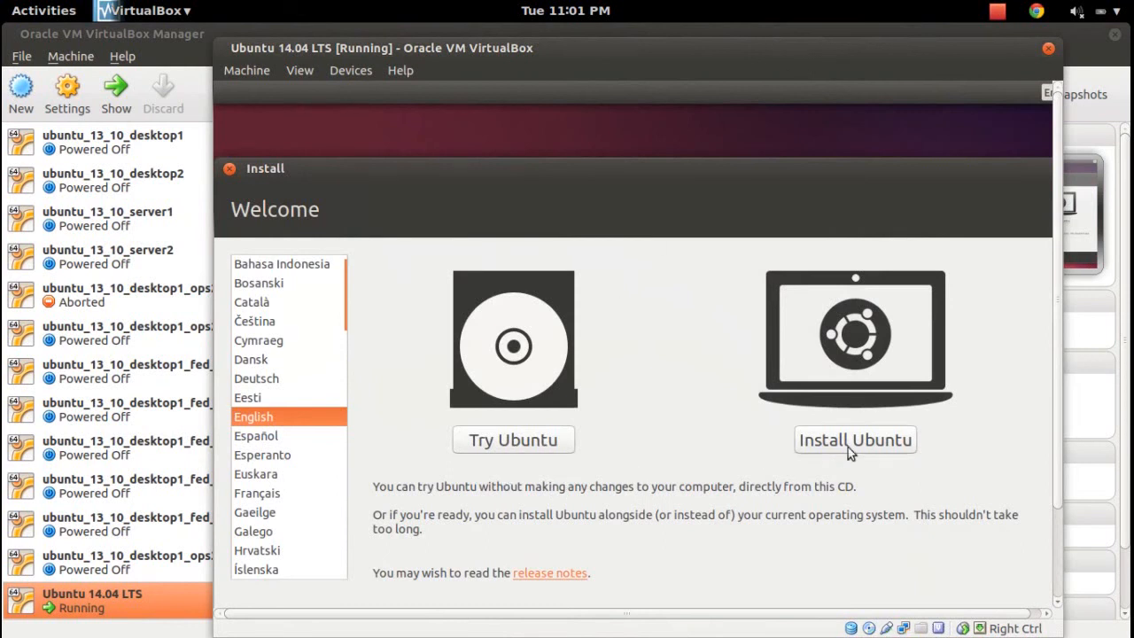
- Choose Install Ubuntu in English on the Welcome screen
click(854, 440)
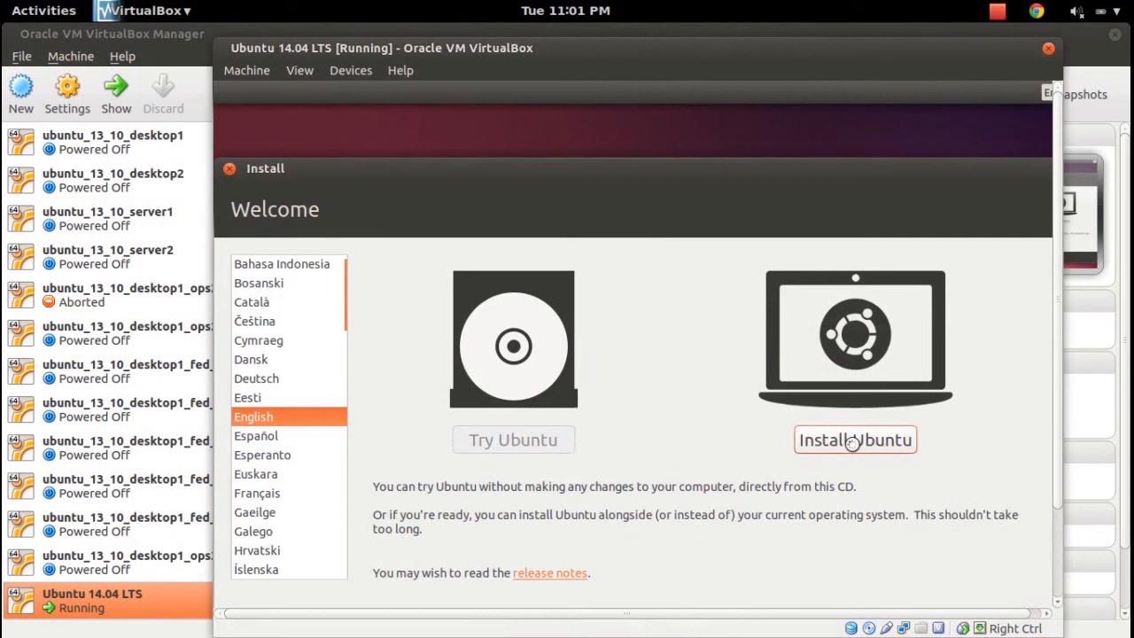
click(855, 439)
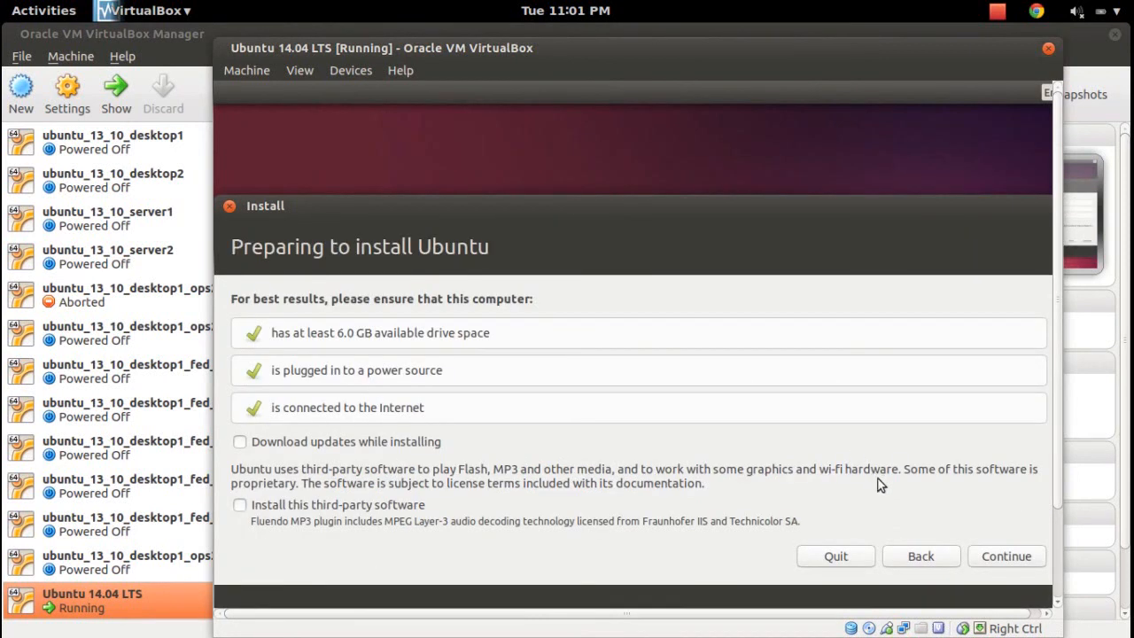
- Continue past the checks and Install Now with 'Erase disk and install Ubuntu', confirming disk changes
click(1007, 555)
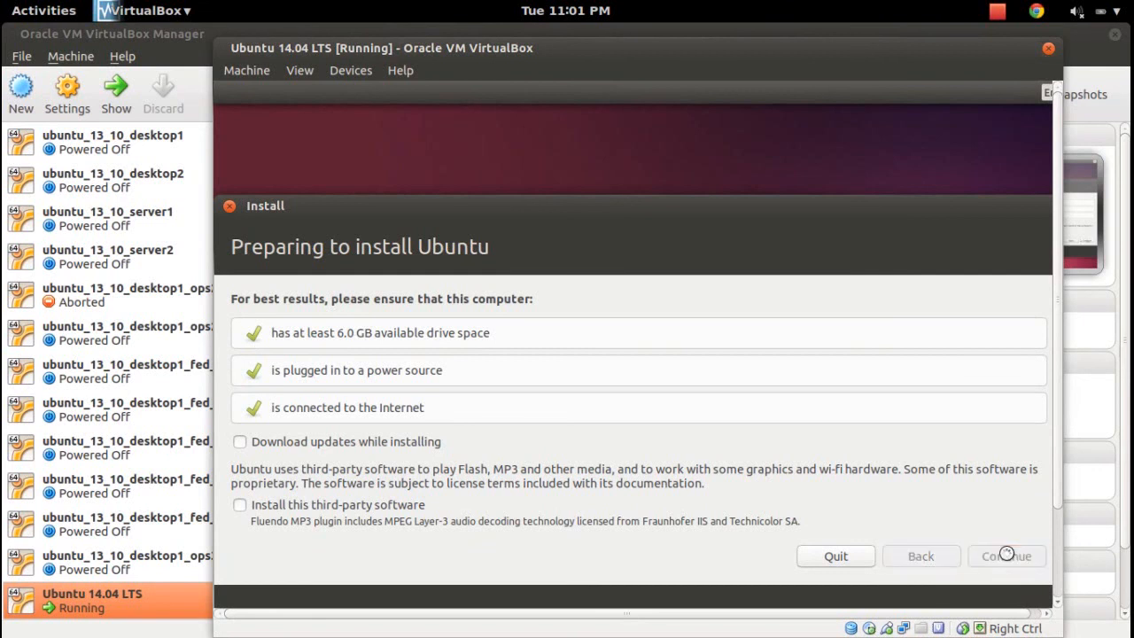
click(1007, 556)
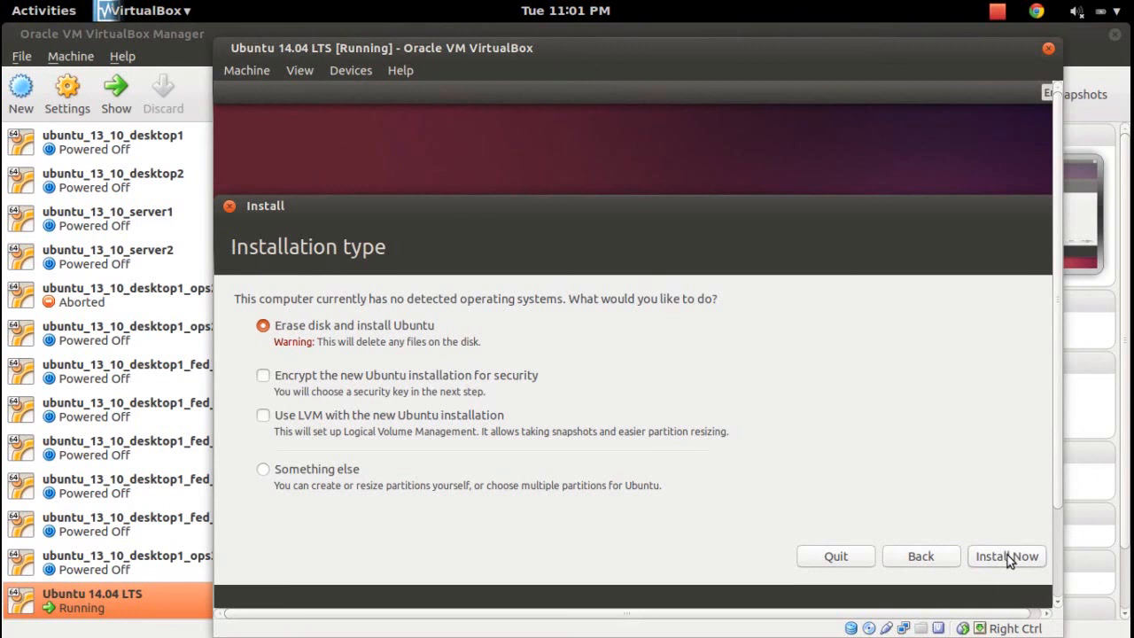
click(1012, 556)
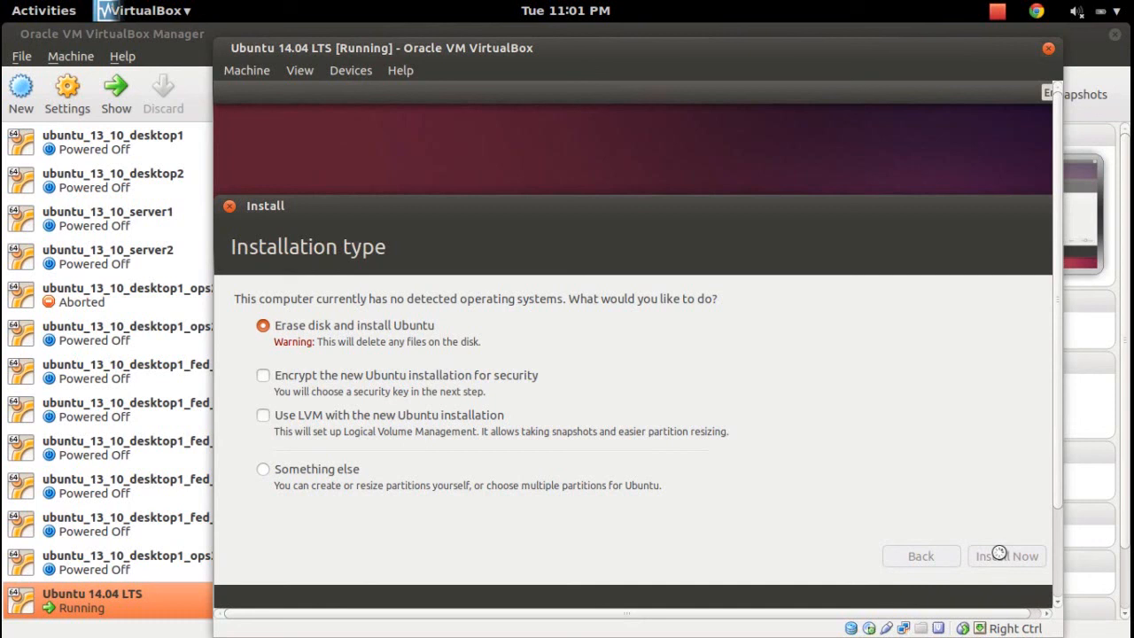
click(1006, 556)
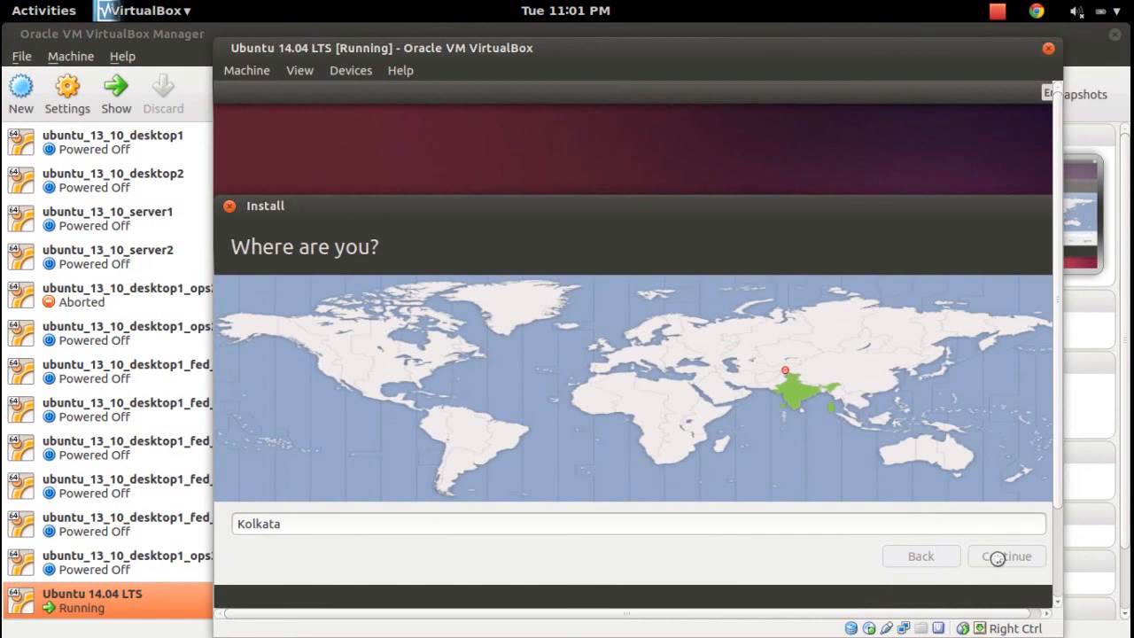
- Accept Kolkata and the English (US) keyboard and continue to the account page
click(1007, 555)
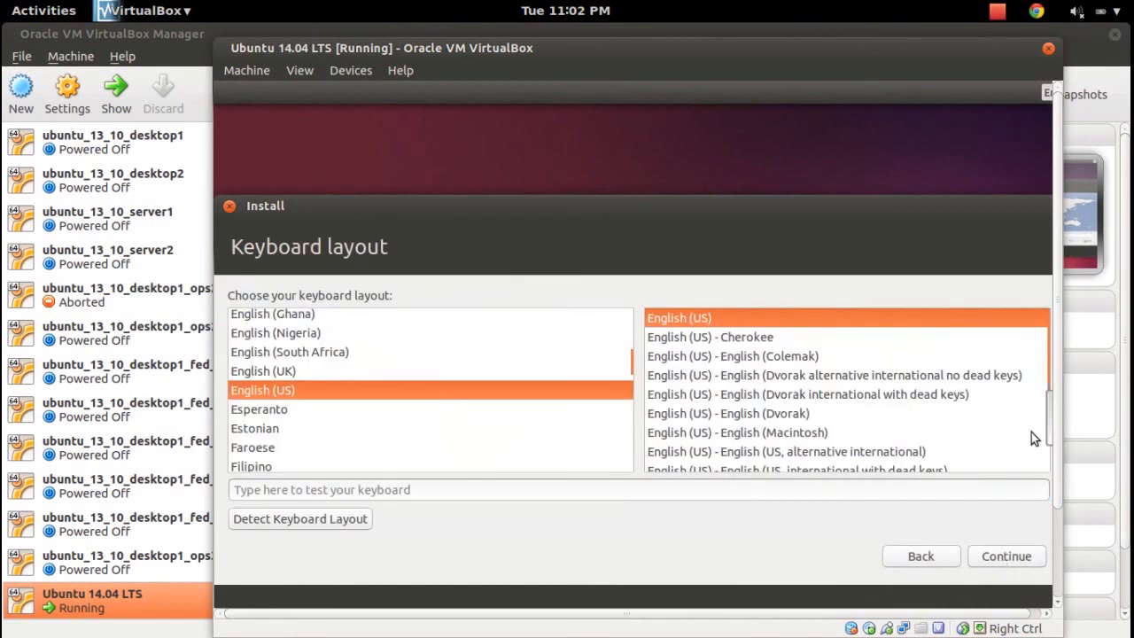
mouse_move(1003, 567)
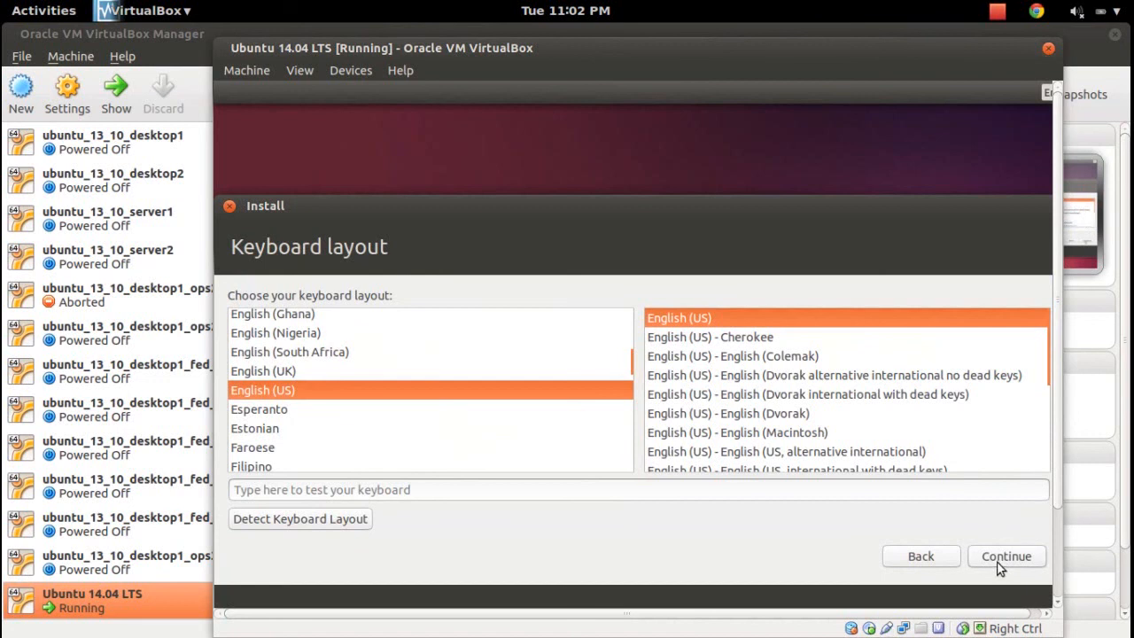
click(1007, 556)
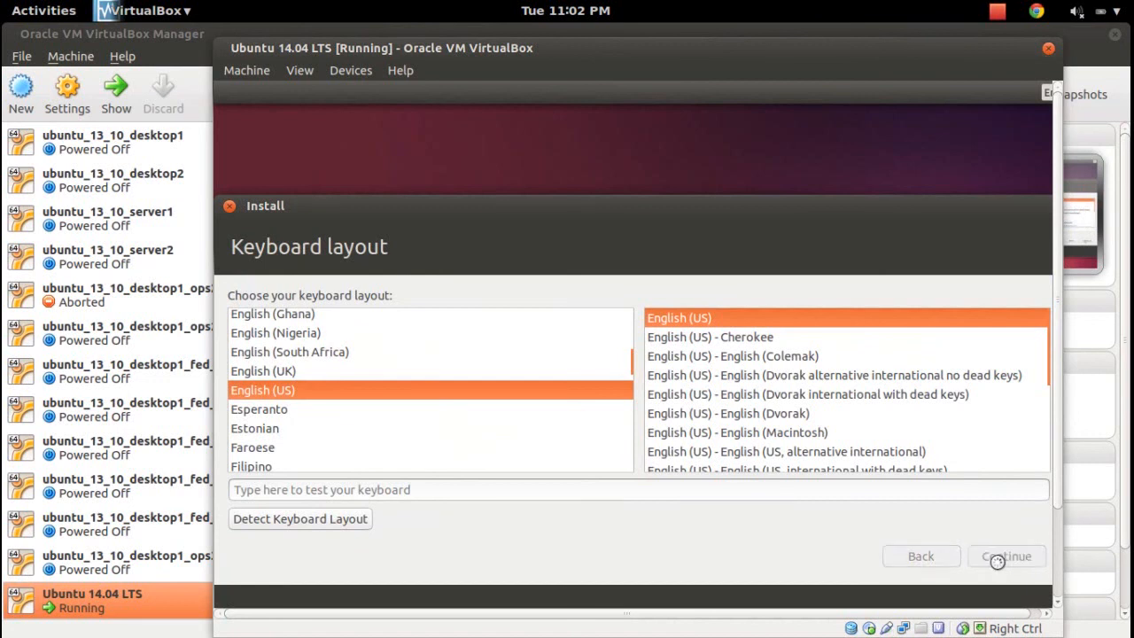
click(1007, 555)
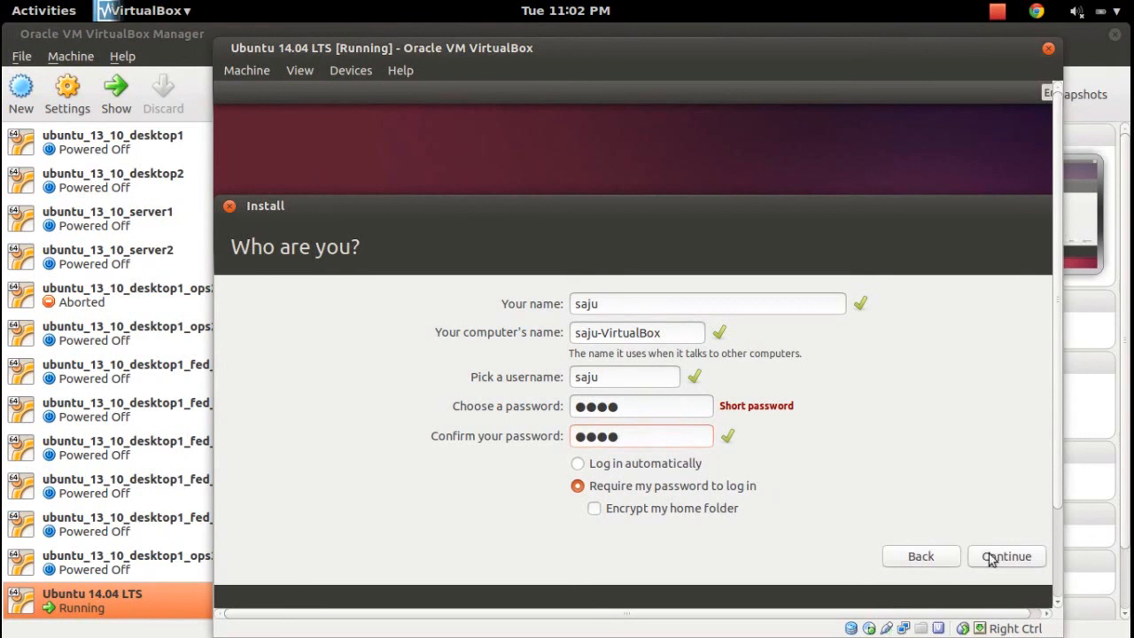
- Submit the account details, choose 'Log in later' for Ubuntu One and hide the VM while files copy
click(1006, 556)
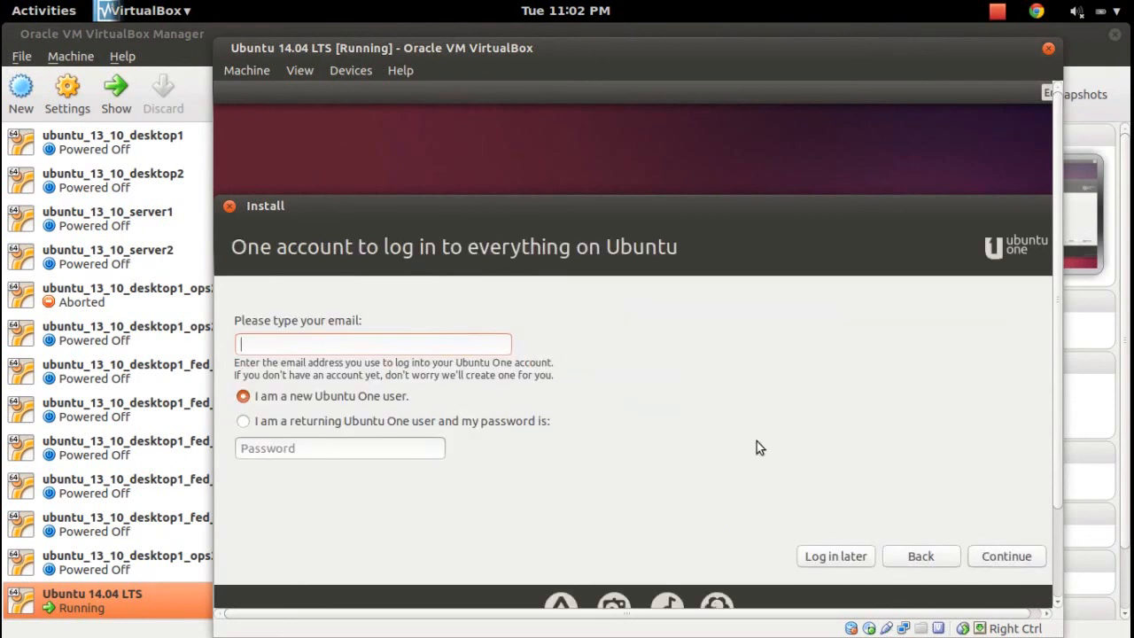
mouse_move(489, 429)
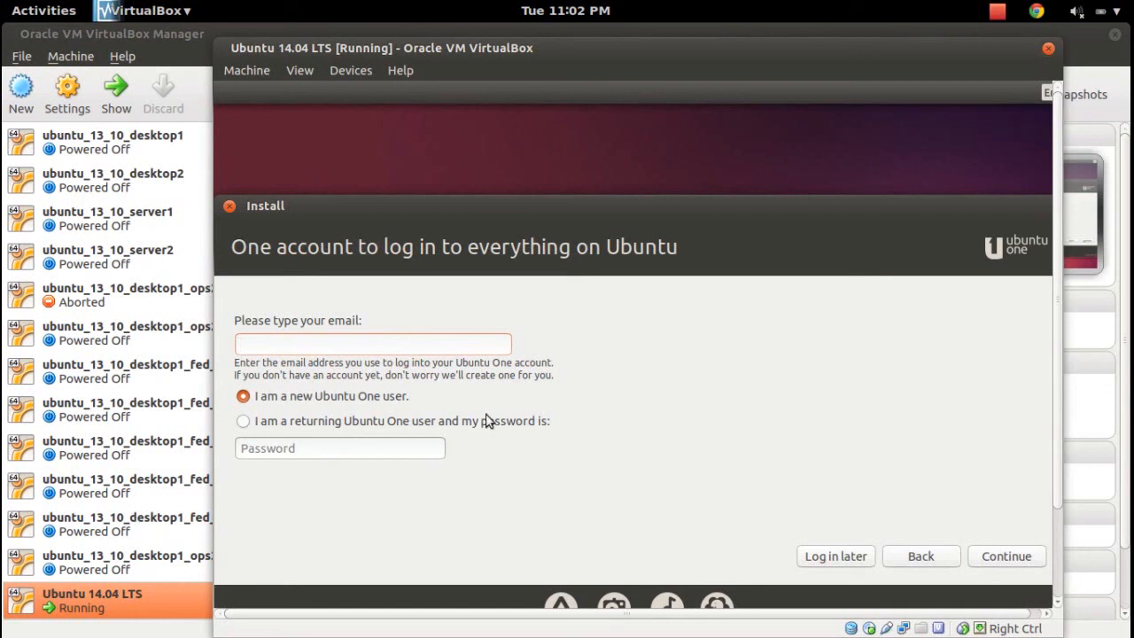
click(372, 343)
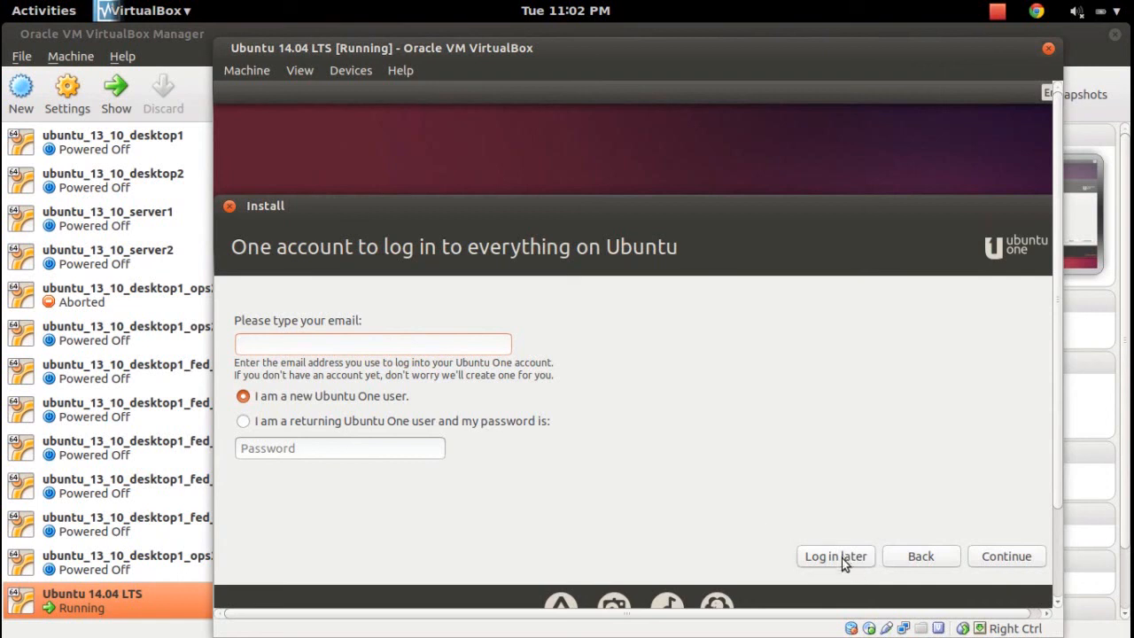
click(372, 343)
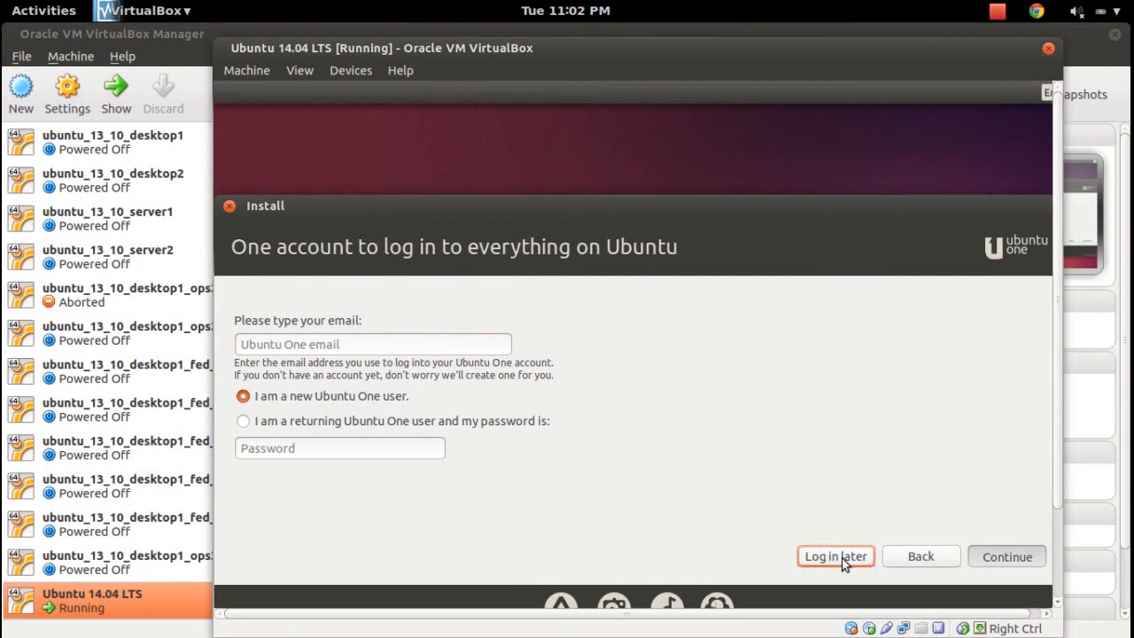
click(836, 555)
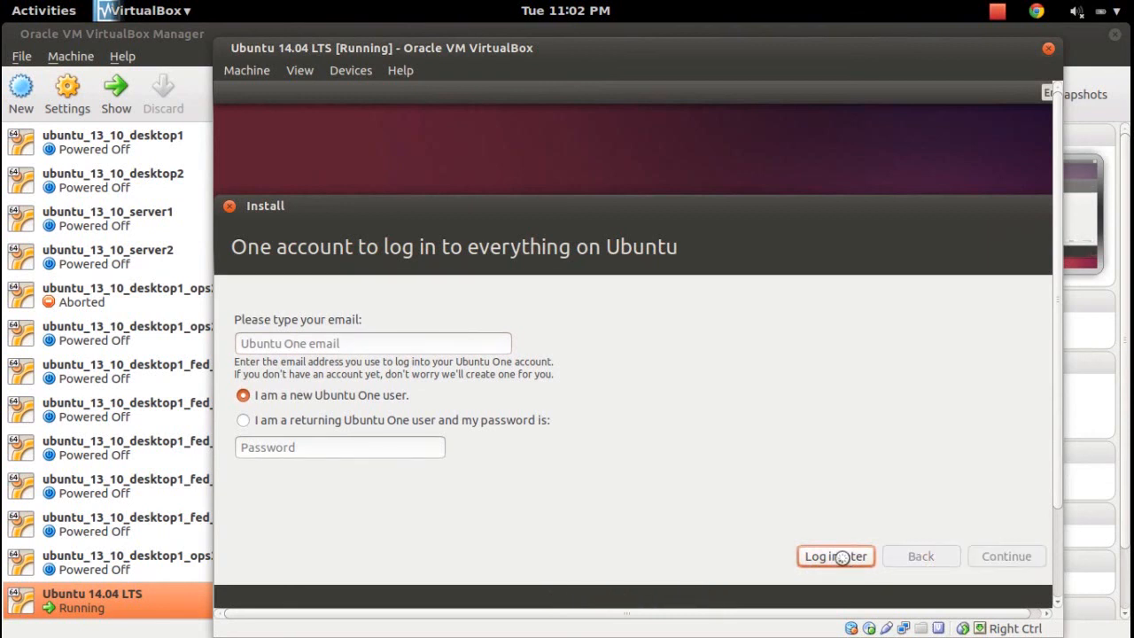
click(835, 555)
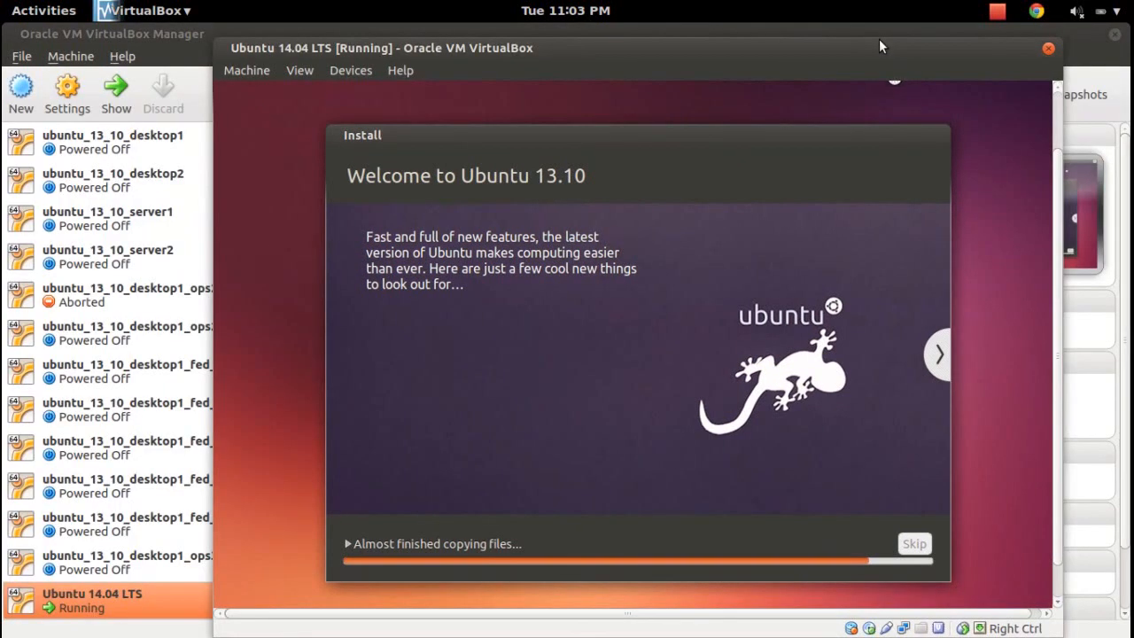
click(40, 10)
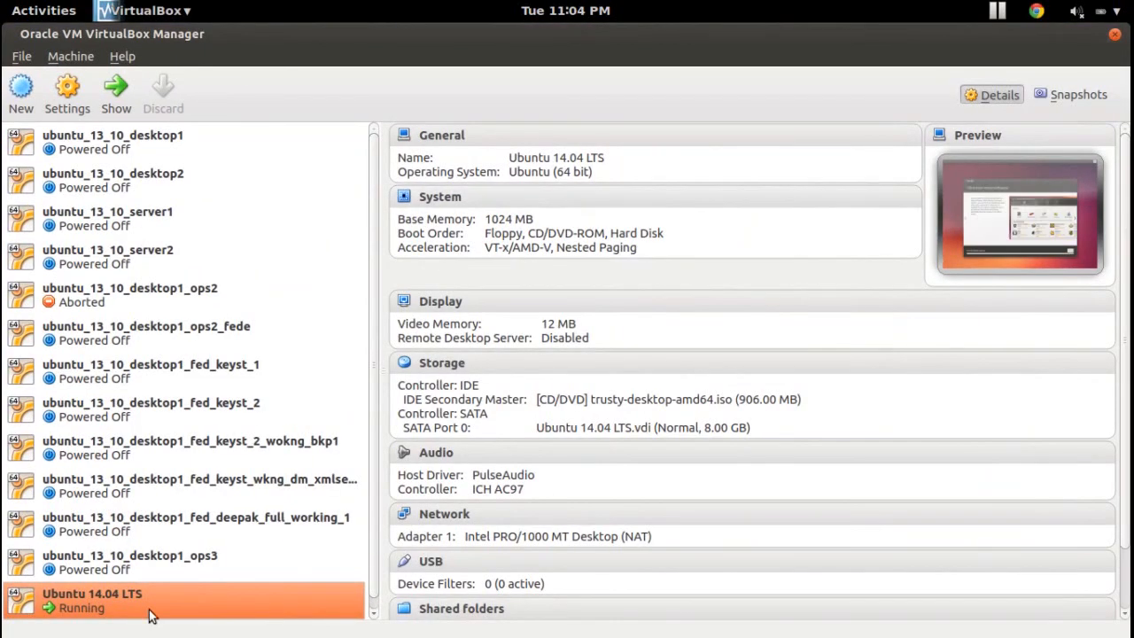
- Switch to Firefox, search 'ubuntu 14.04' and open the Trusty Tahr Daily Build page
click(43, 12)
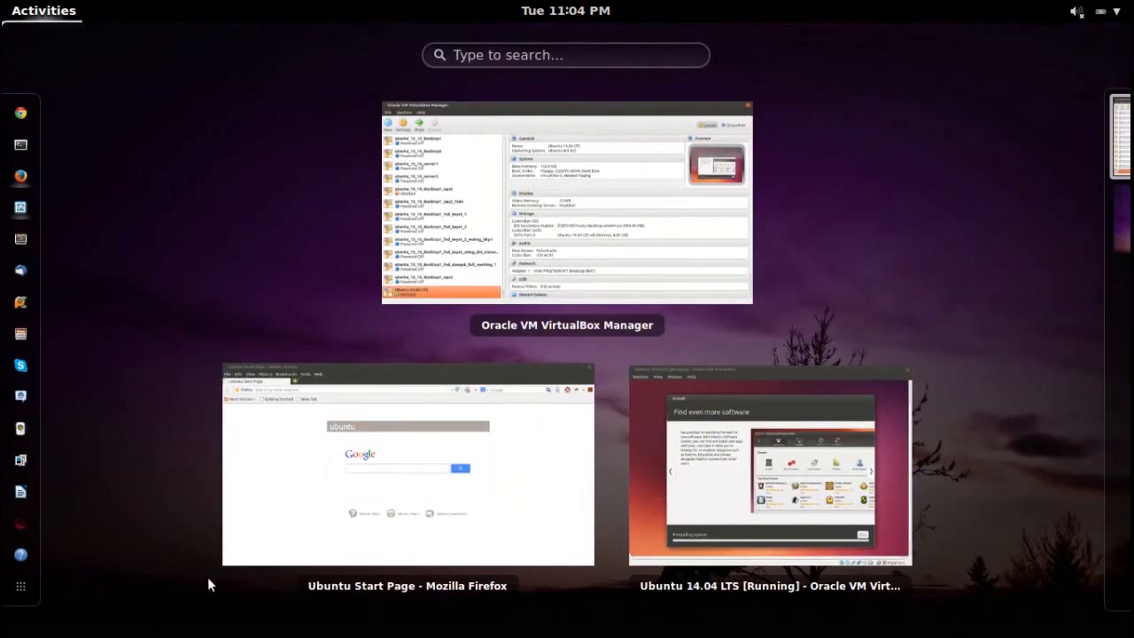
click(407, 465)
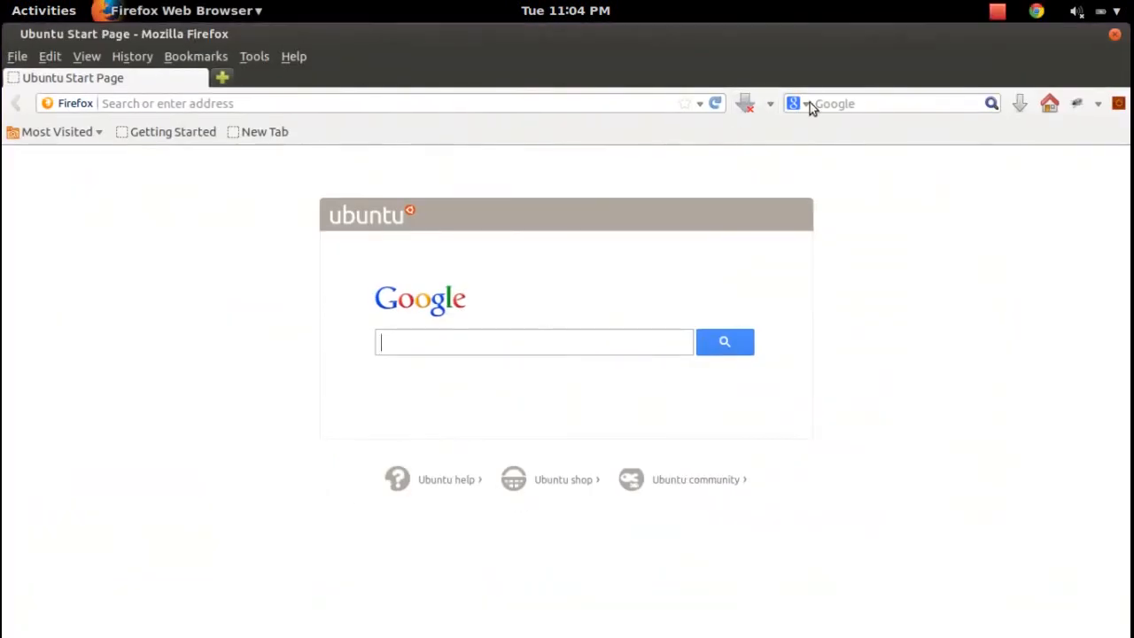
text(ubuntu)
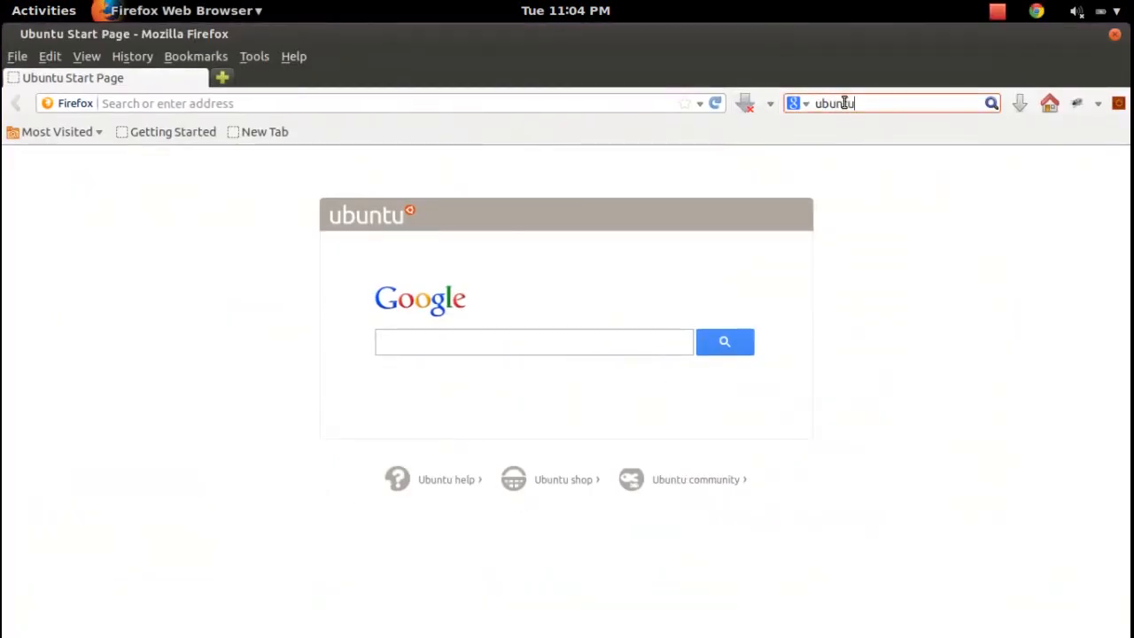
text(14.04)
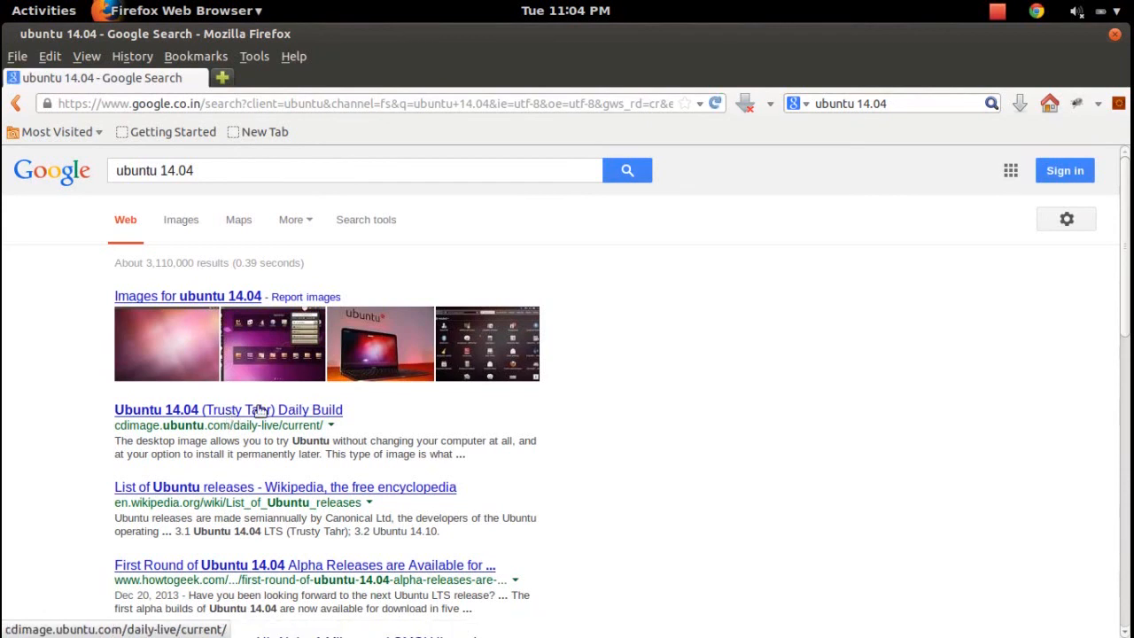
click(215, 409)
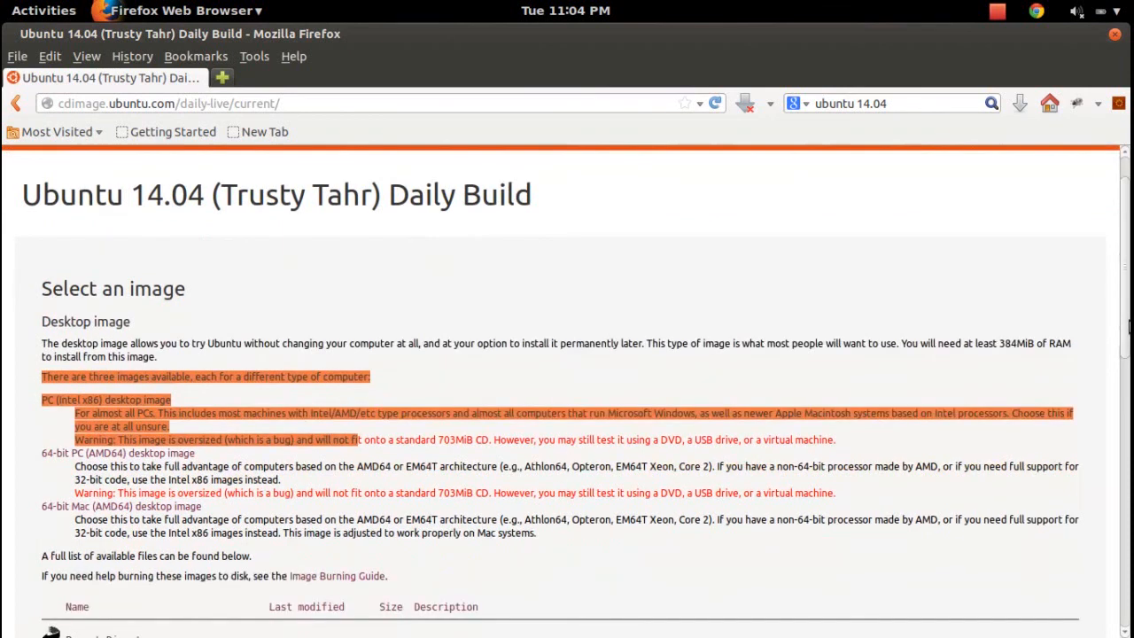
scroll(down, 3)
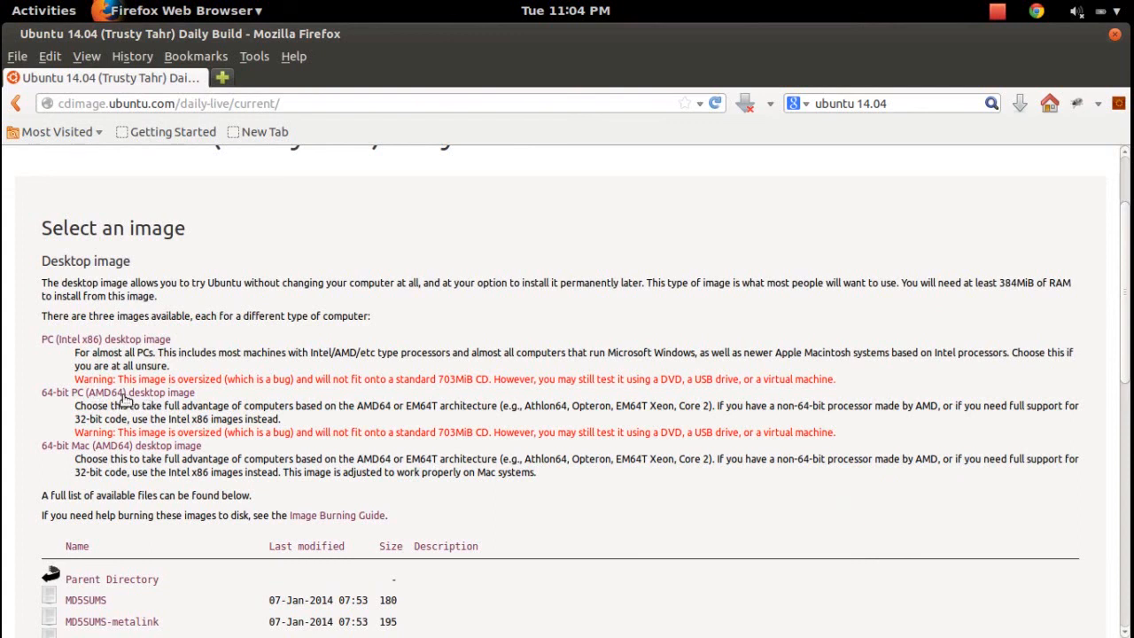
- Start the 64-bit desktop ISO download, cancel saving it, and return to the VM
click(106, 393)
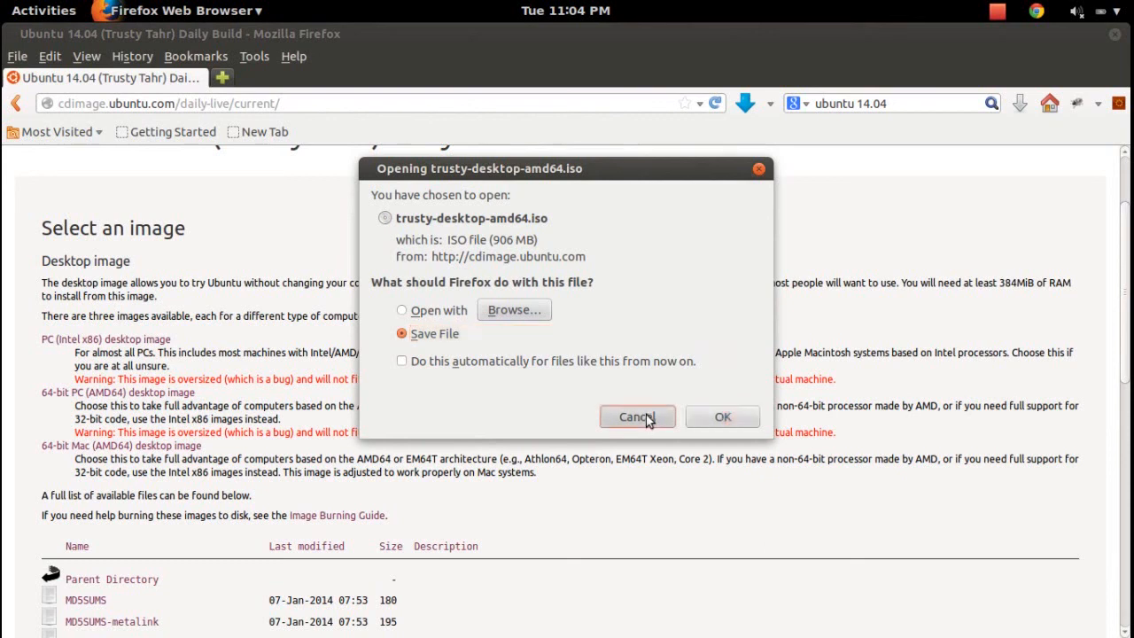
click(637, 416)
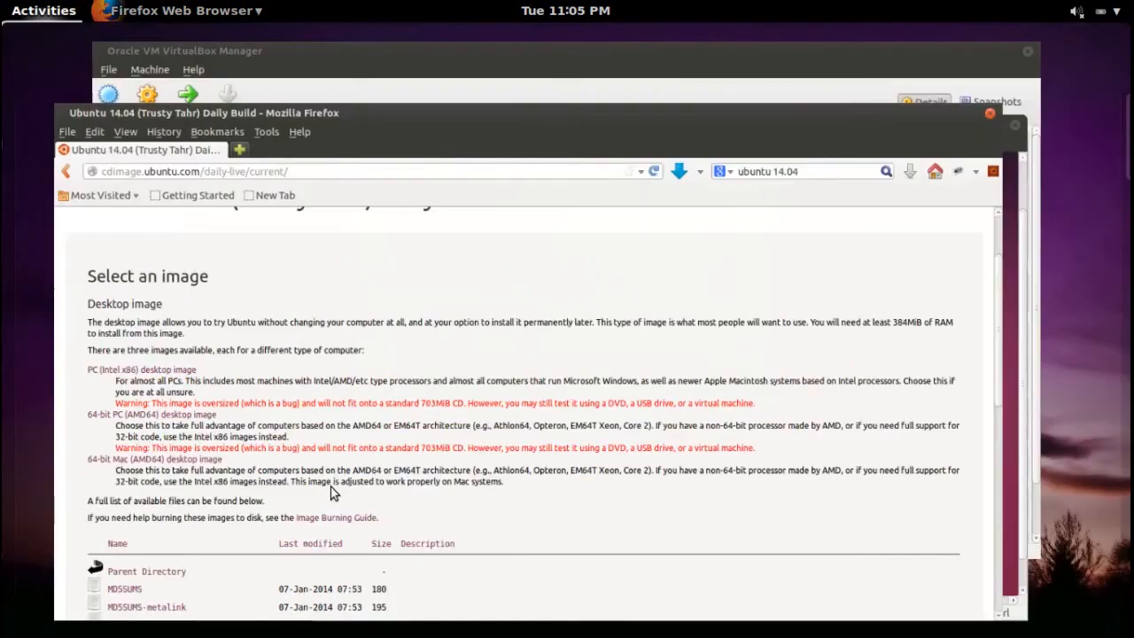
click(42, 9)
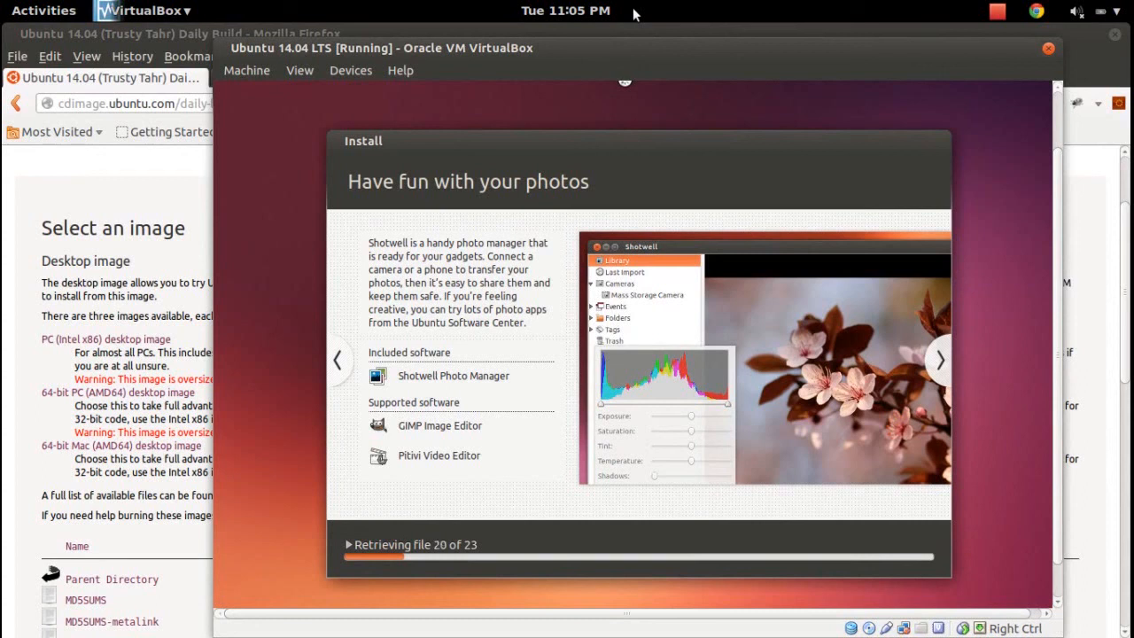
mouse_move(641, 13)
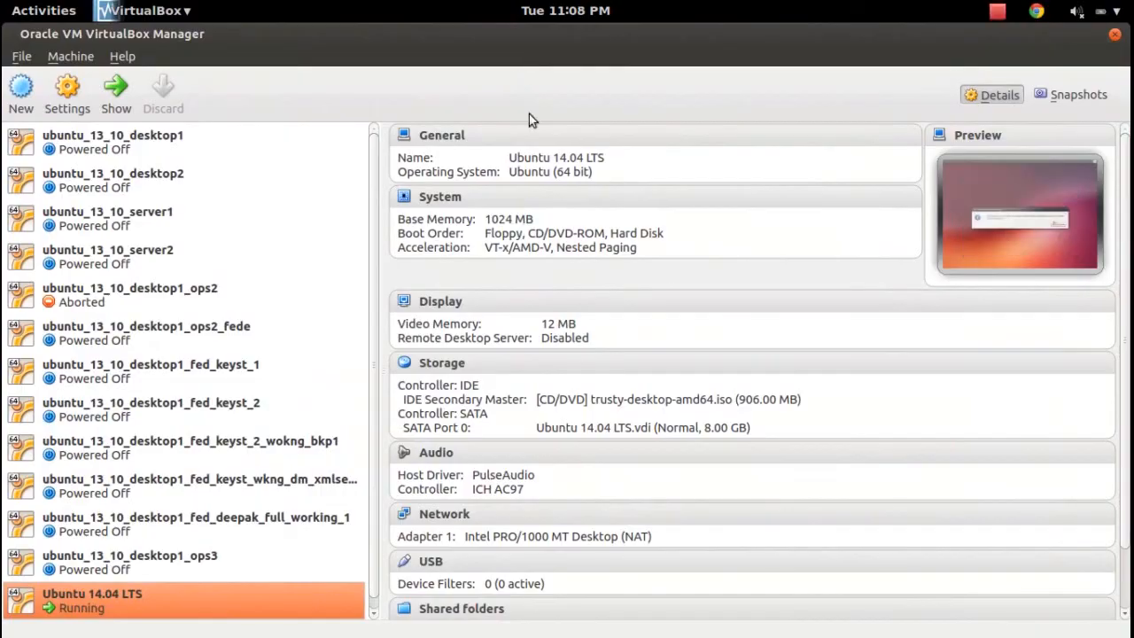
- Wait until the Ubuntu installer reports Installation Complete and asks for a restart
click(43, 9)
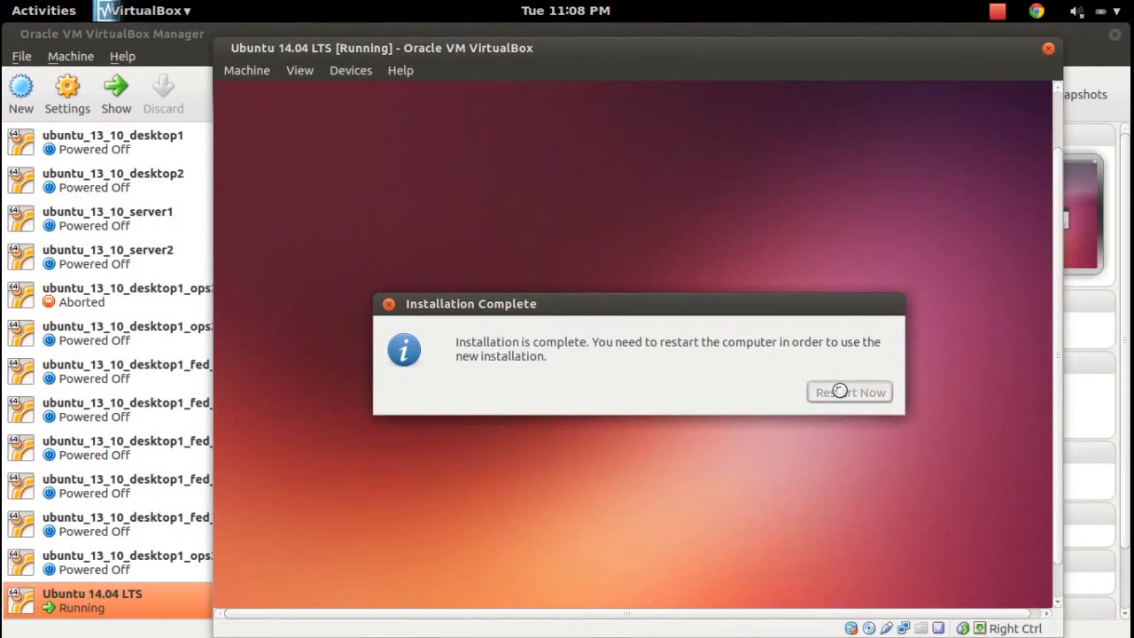
- Restart Now from the Installation Complete dialog so the VM boots into the installed Ubuntu desktop
click(849, 392)
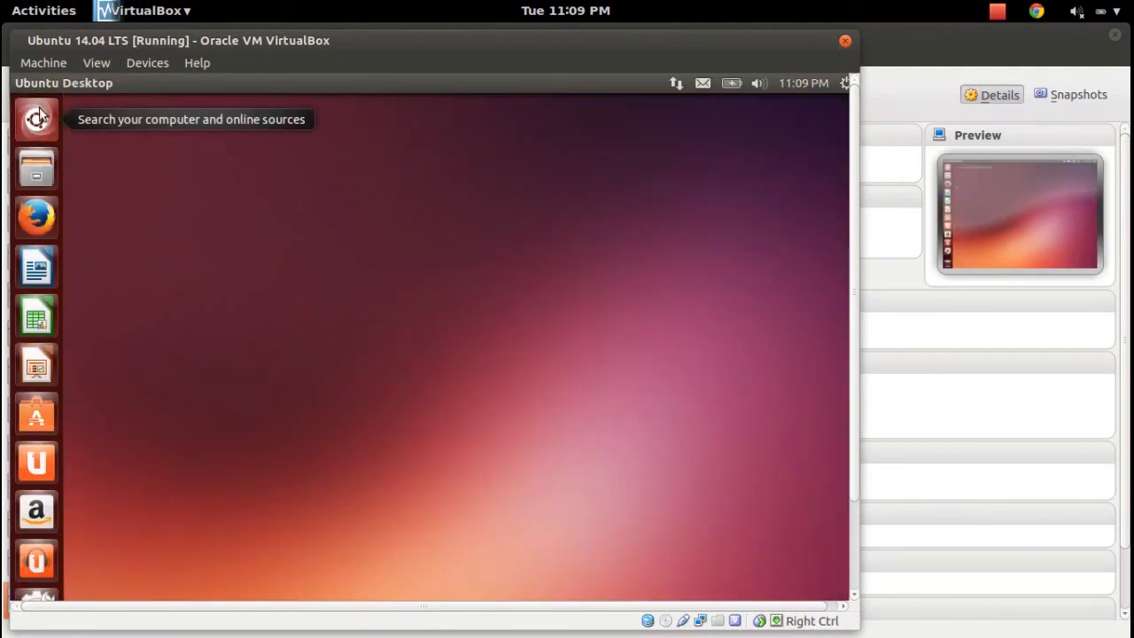
- Search the Ubuntu Dash for 'term' so Terminal, UXTerm and XTerm are listed
click(35, 118)
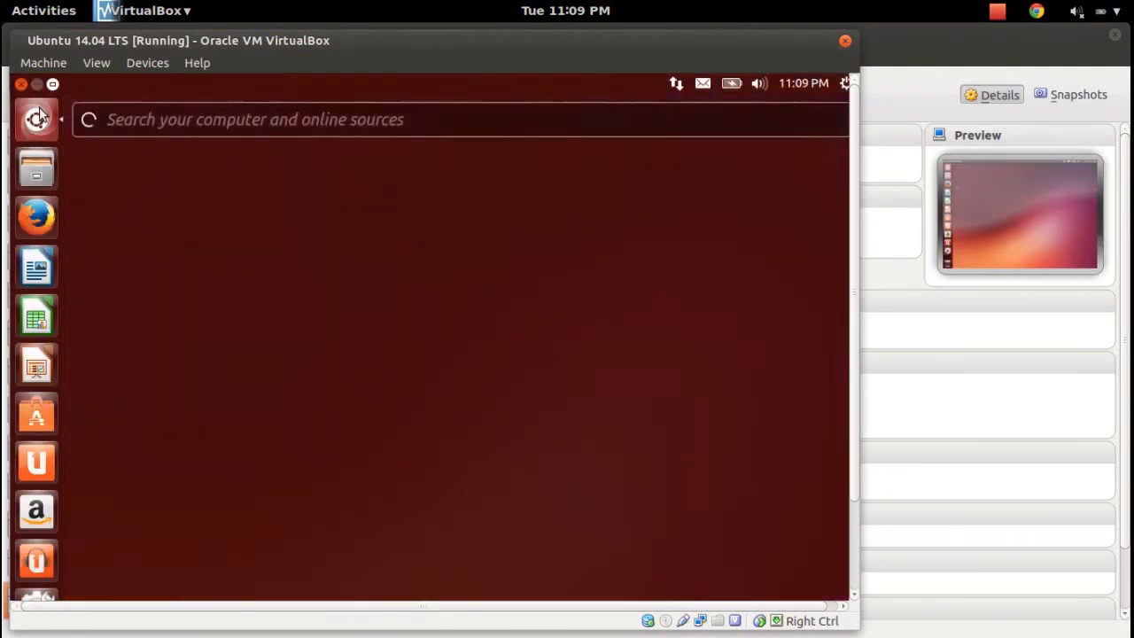
text(t)
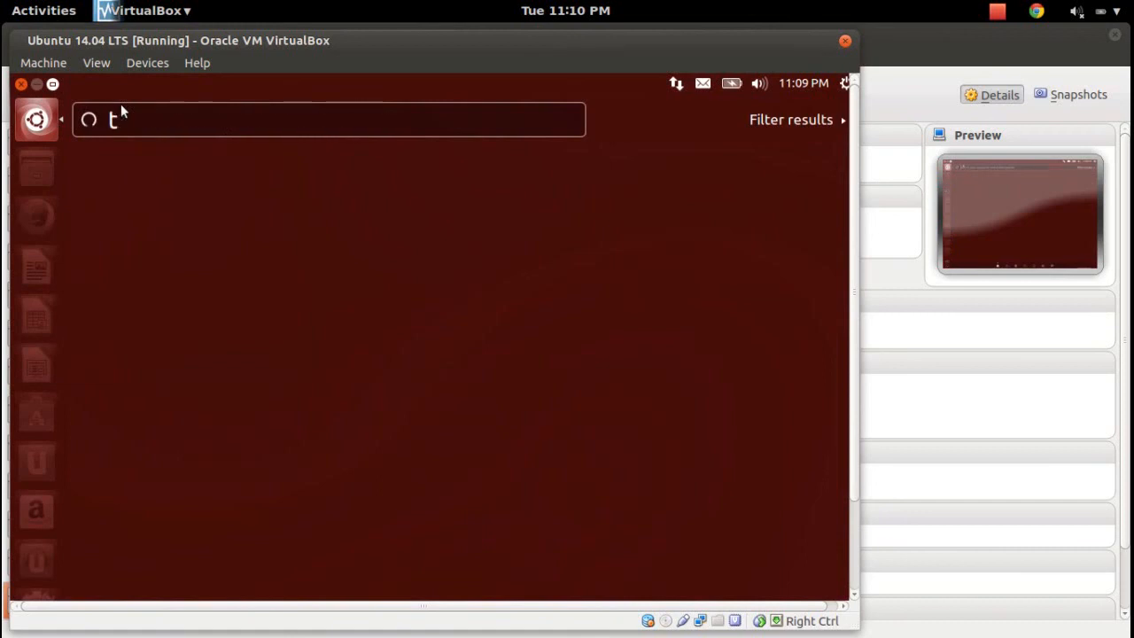
text(erm)
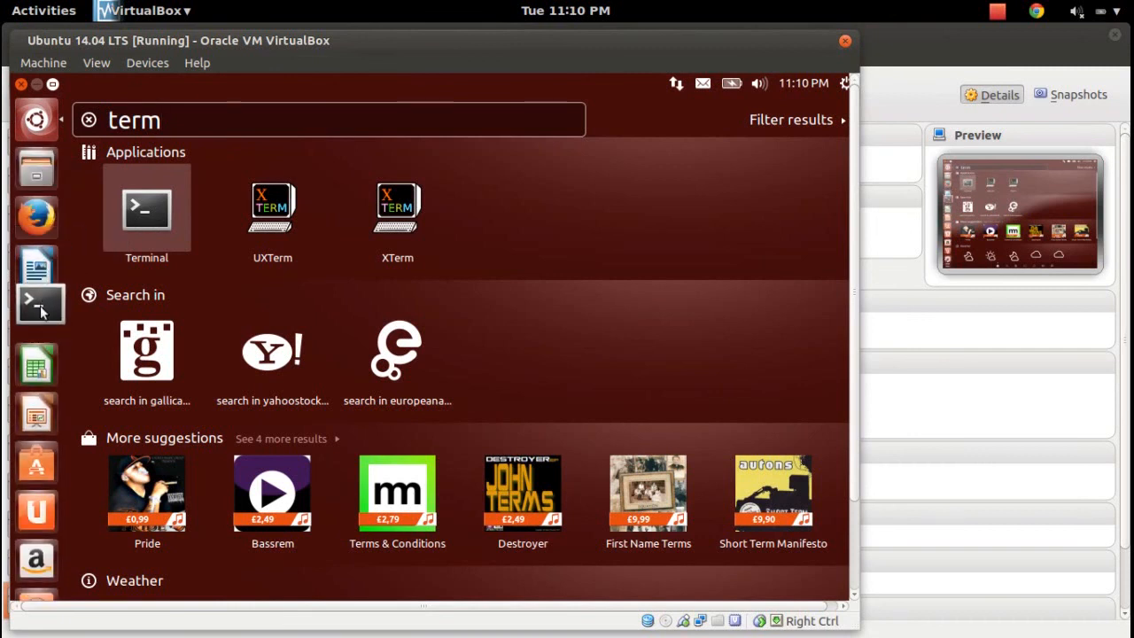
mouse_move(37, 315)
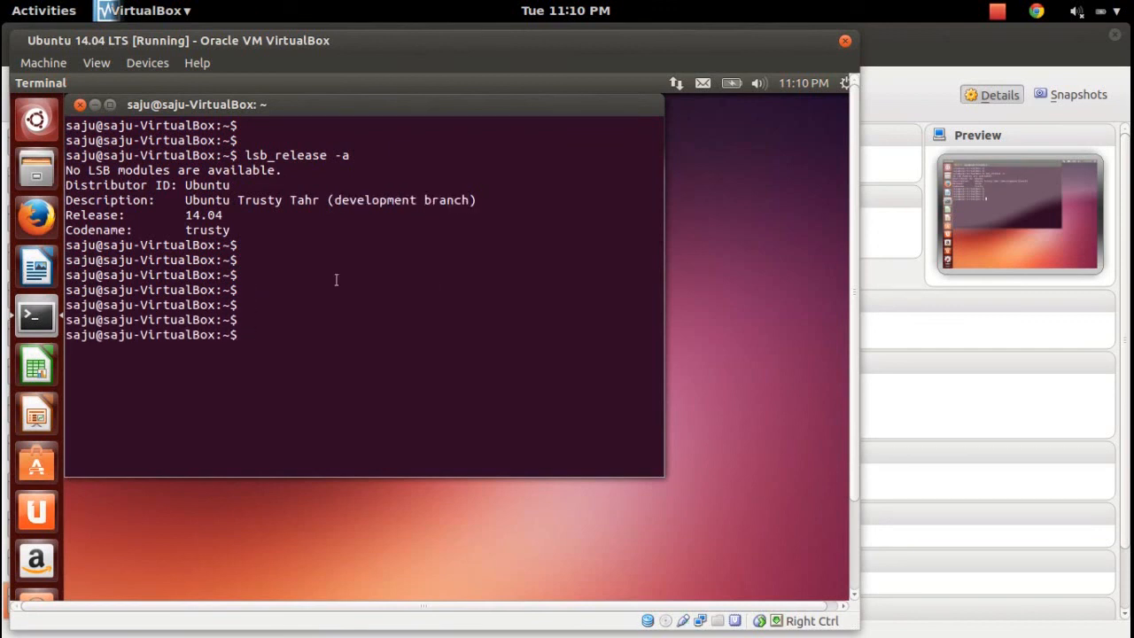
mouse_move(35, 118)
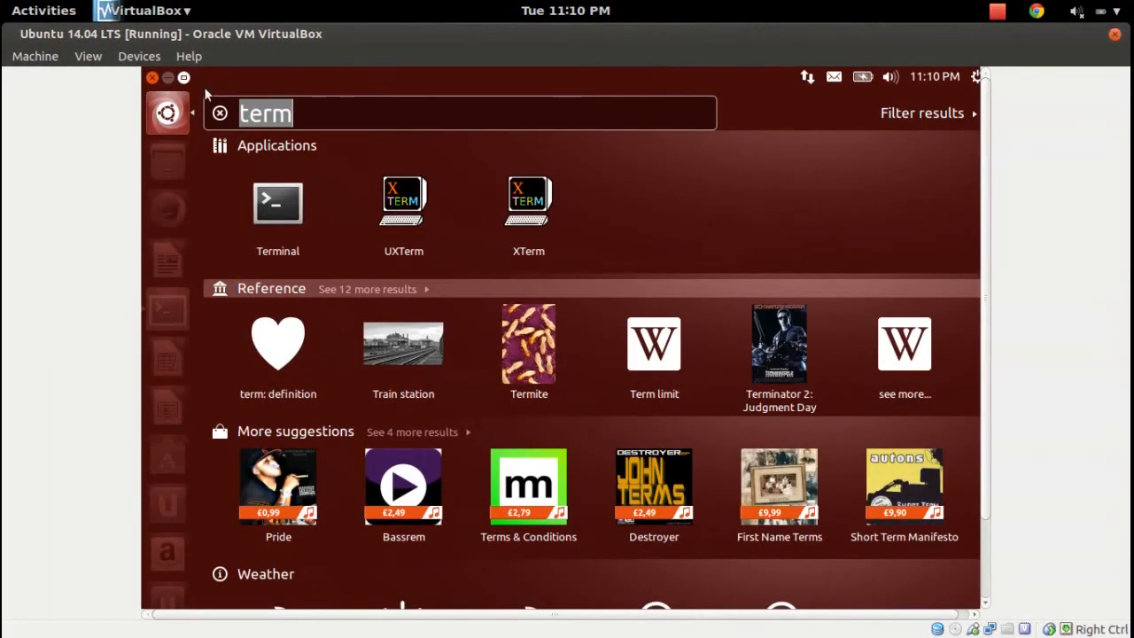
- Switch the virtual machine to fullscreen via View > Switch to Fullscreen and confirm
click(138, 56)
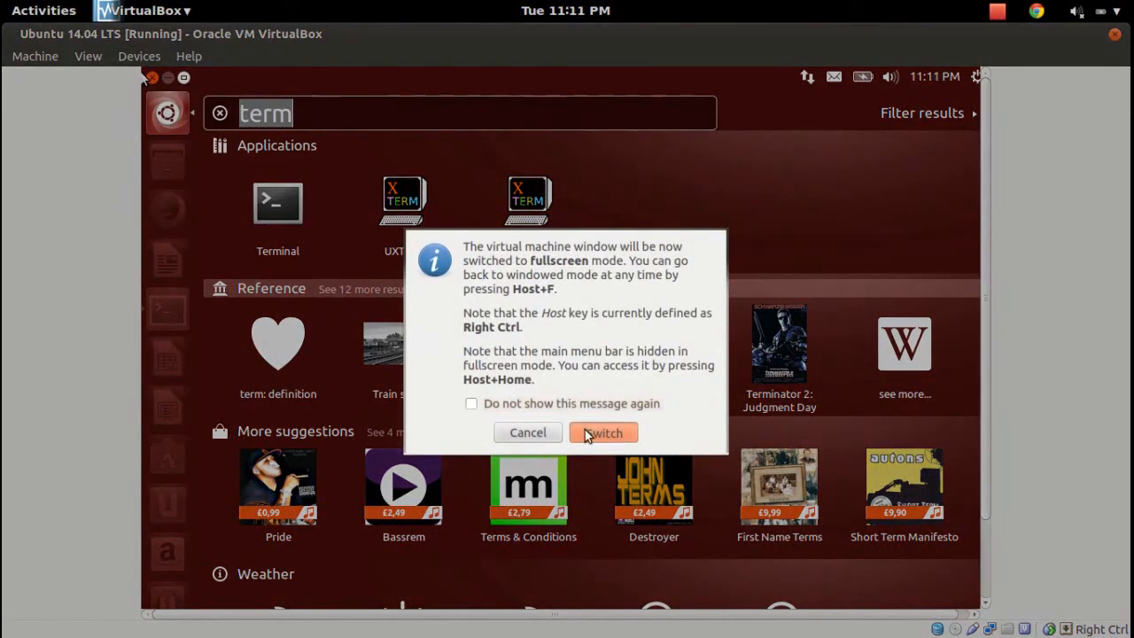
click(603, 433)
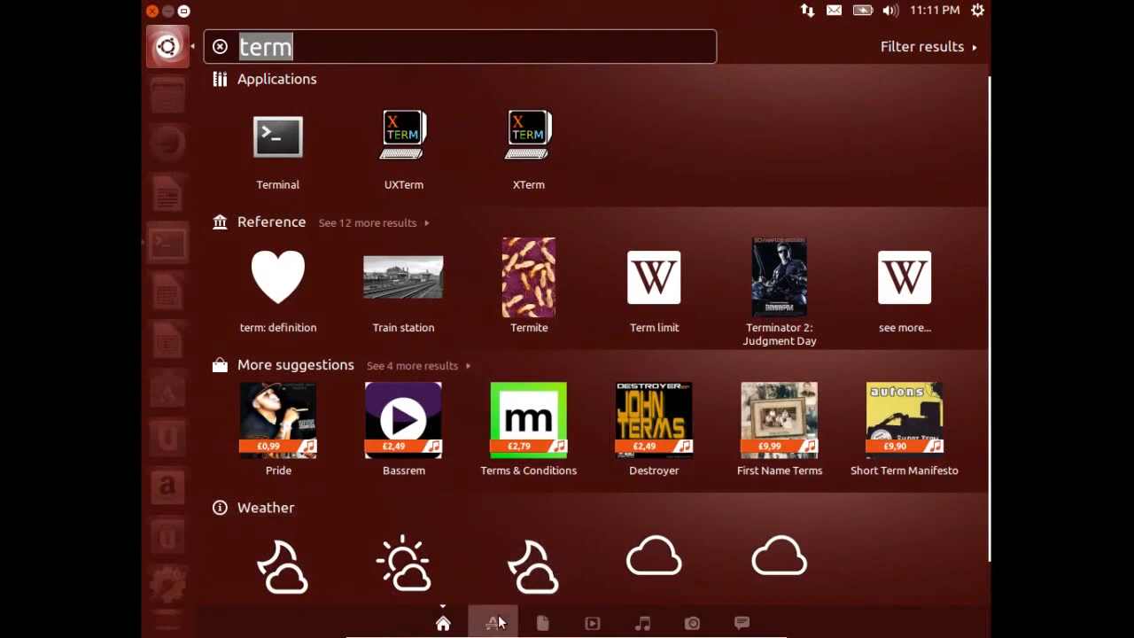
- Browse the Dash applications, files and videos lenses, then search 'term' again on the home lens
click(542, 620)
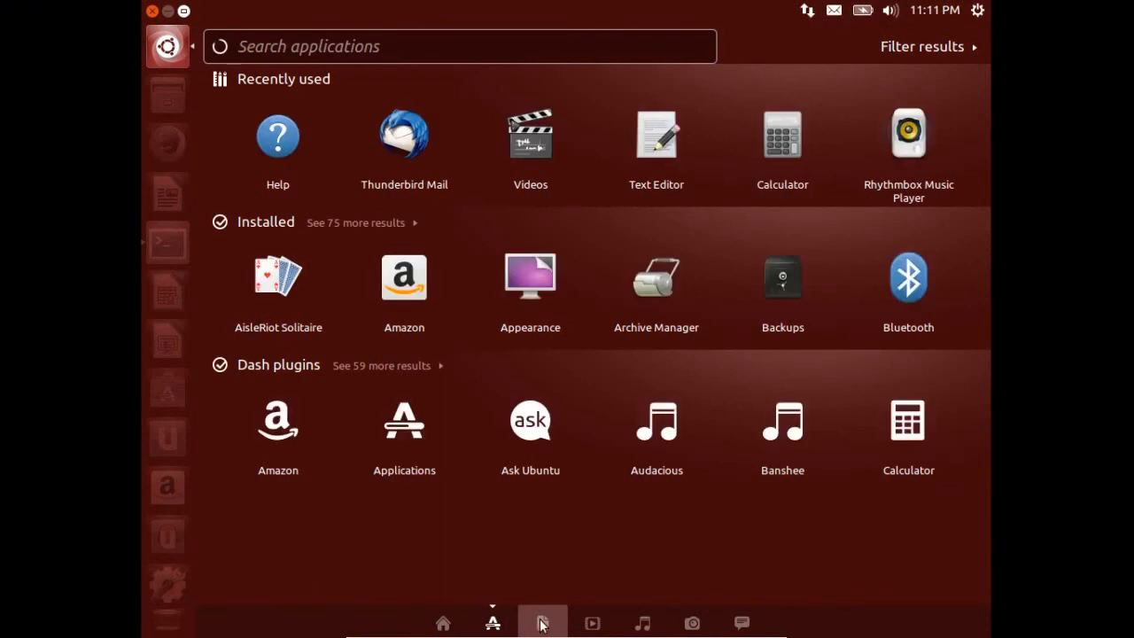
click(541, 623)
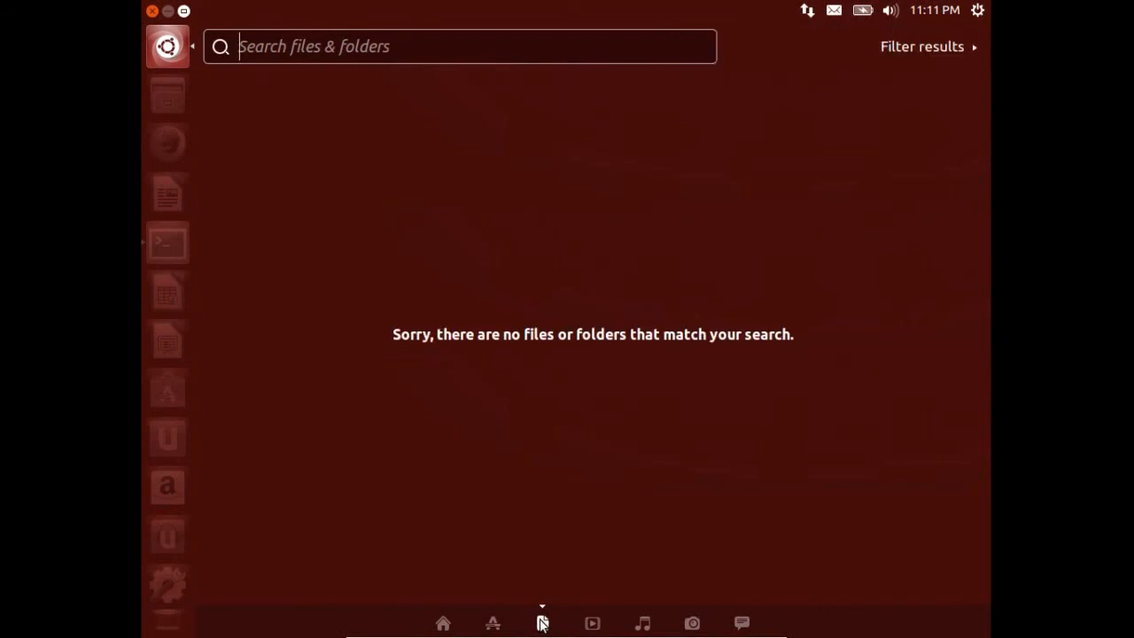
mouse_move(575, 626)
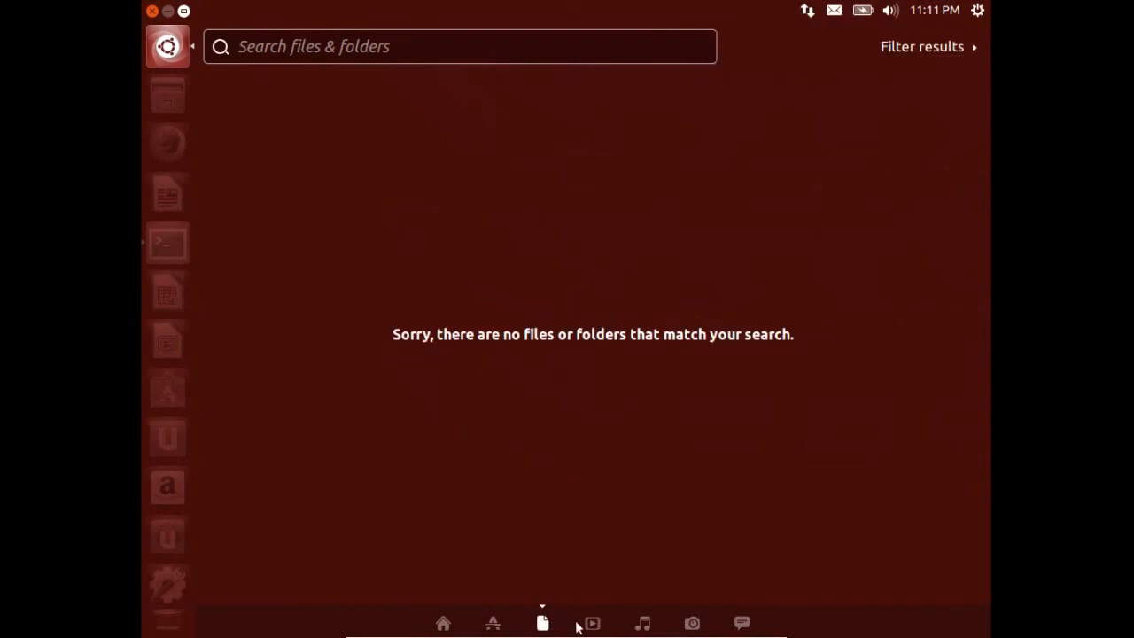
click(591, 623)
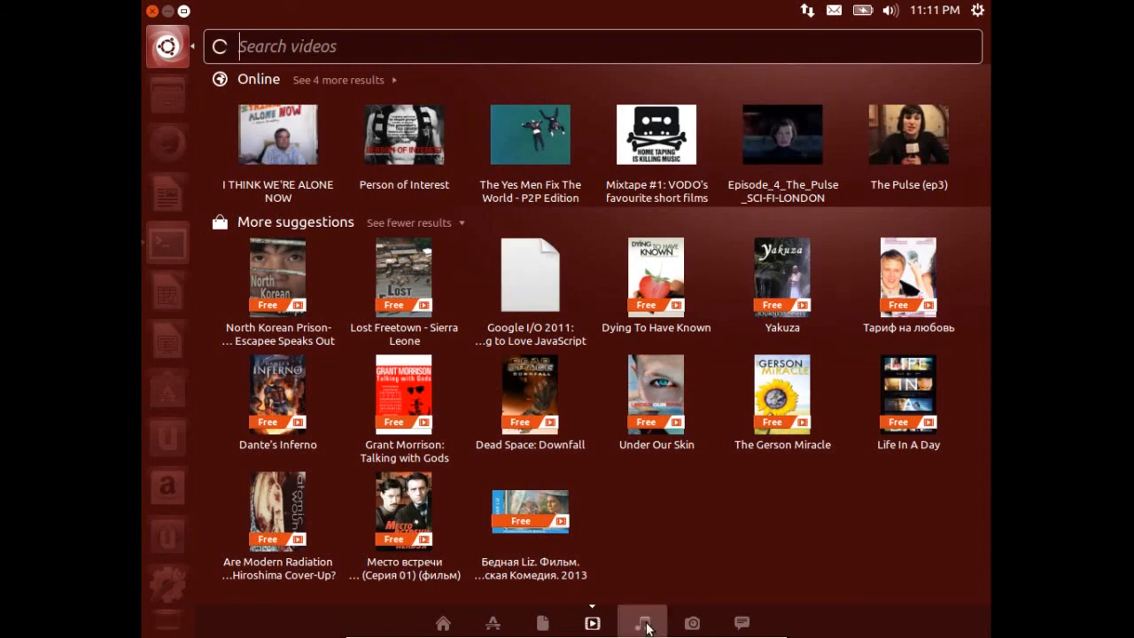
mouse_move(701, 636)
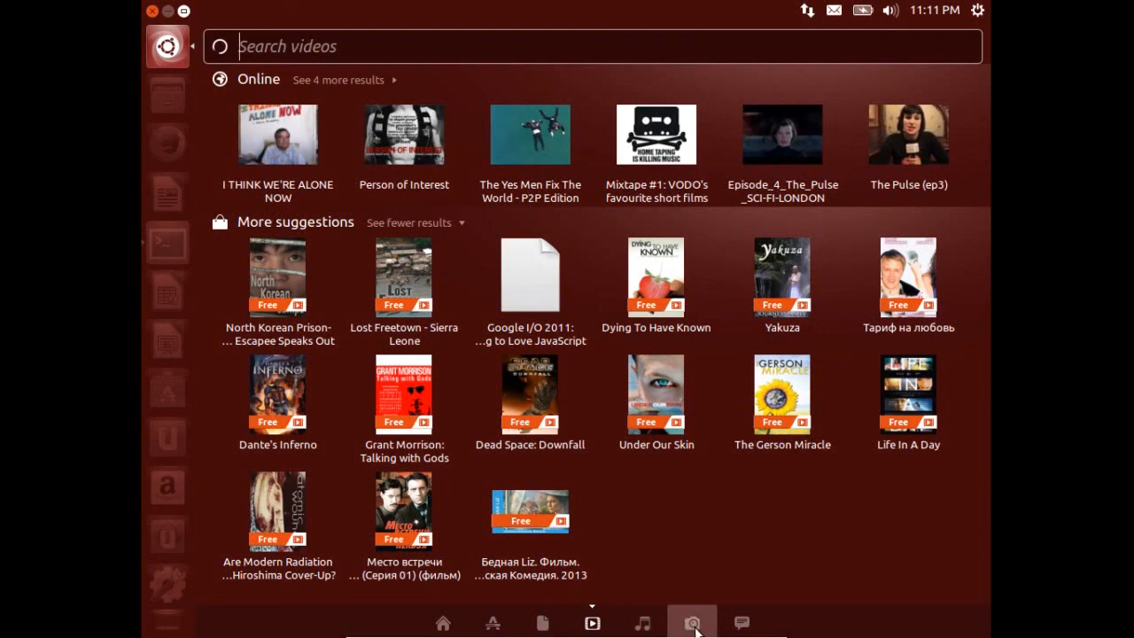
mouse_move(741, 620)
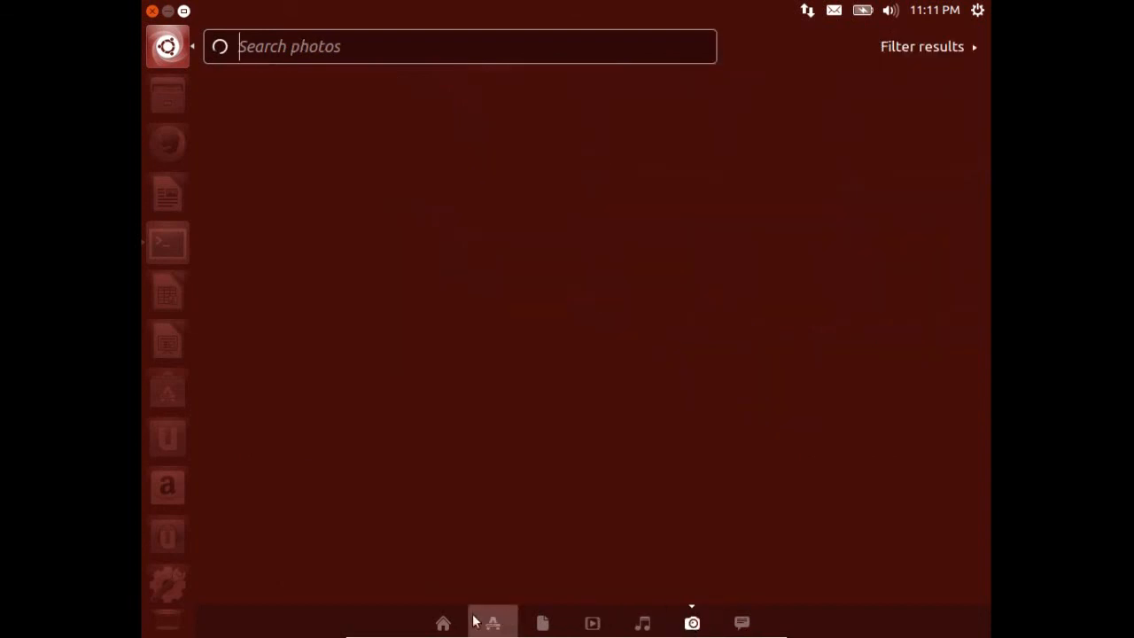
text(term)
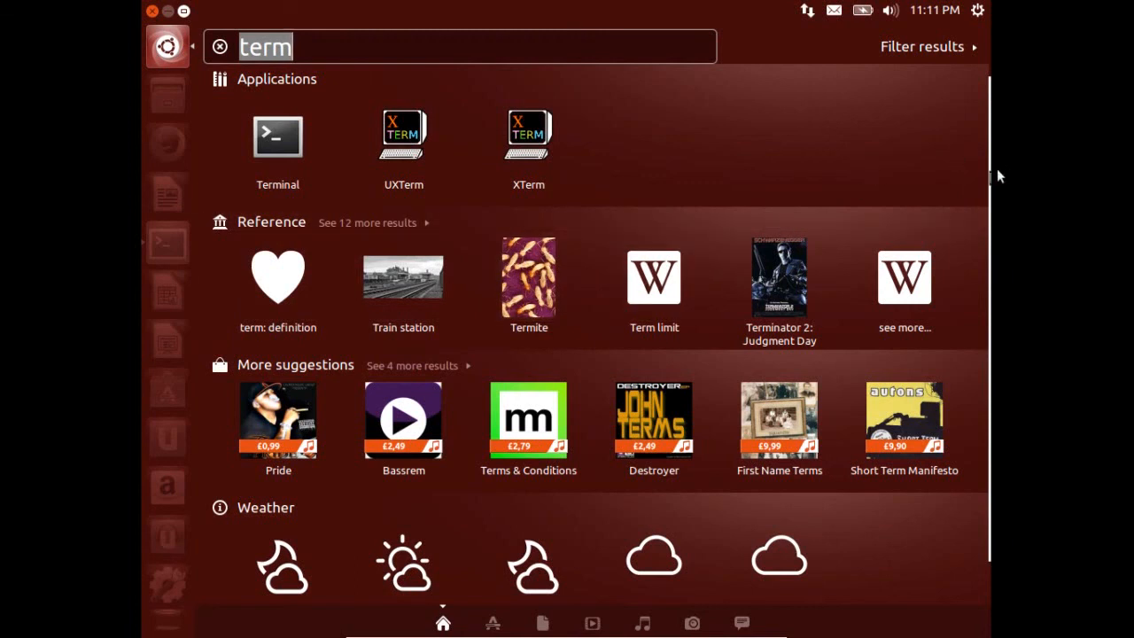
scroll(down, 3)
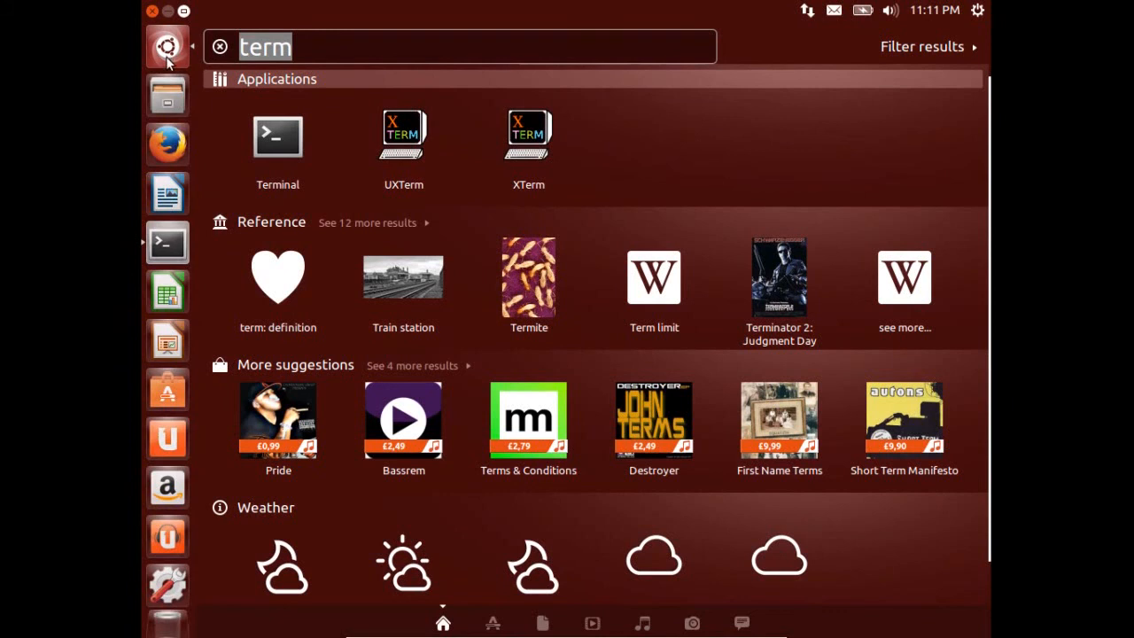
- Close the Dash and leave fullscreen for a windowed guest showing the 14.04 trusty terminal output
click(278, 137)
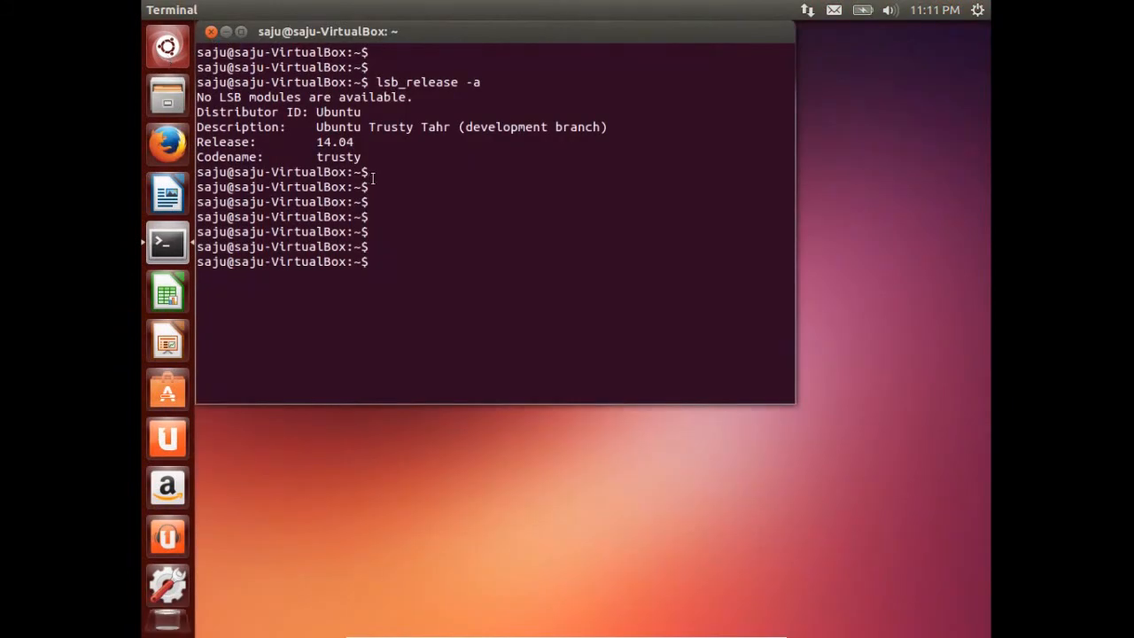
mouse_move(276, 49)
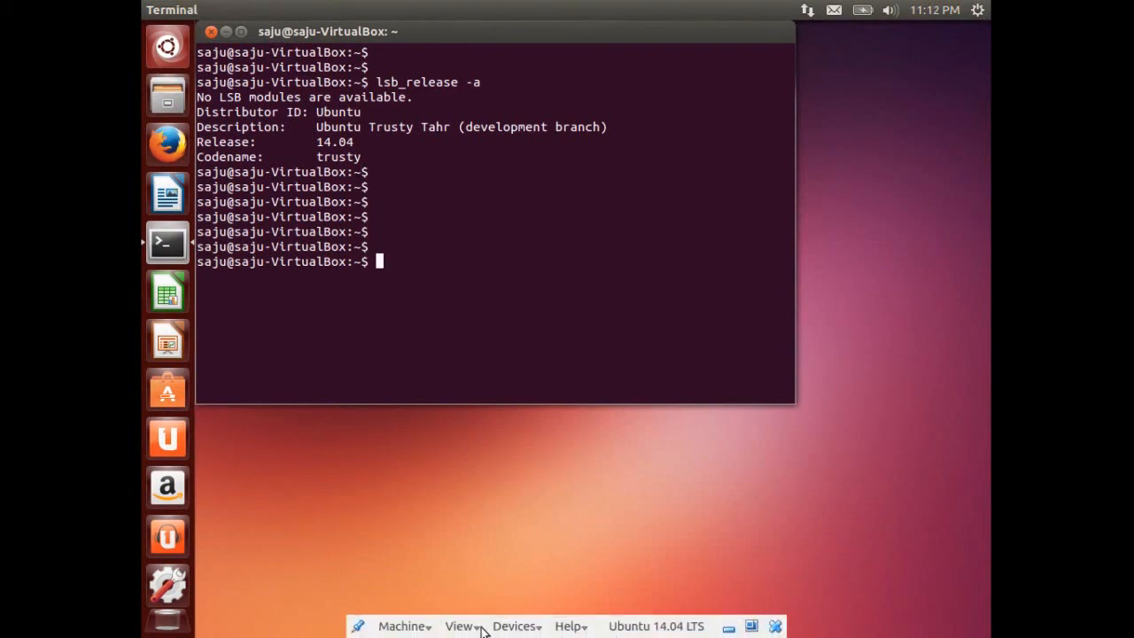
click(458, 626)
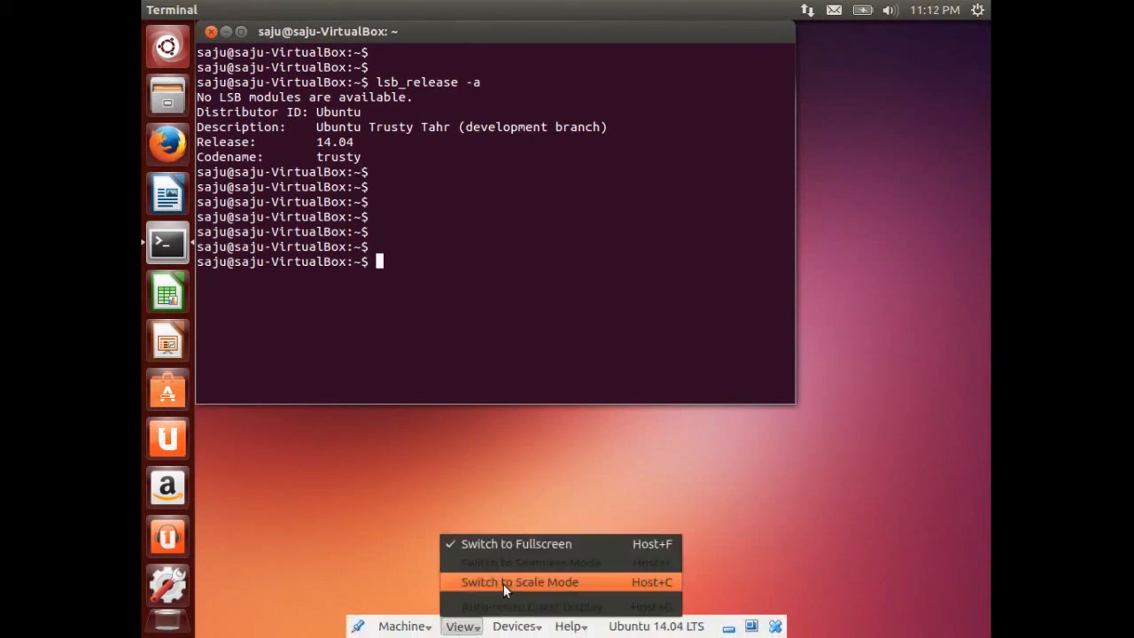
click(516, 581)
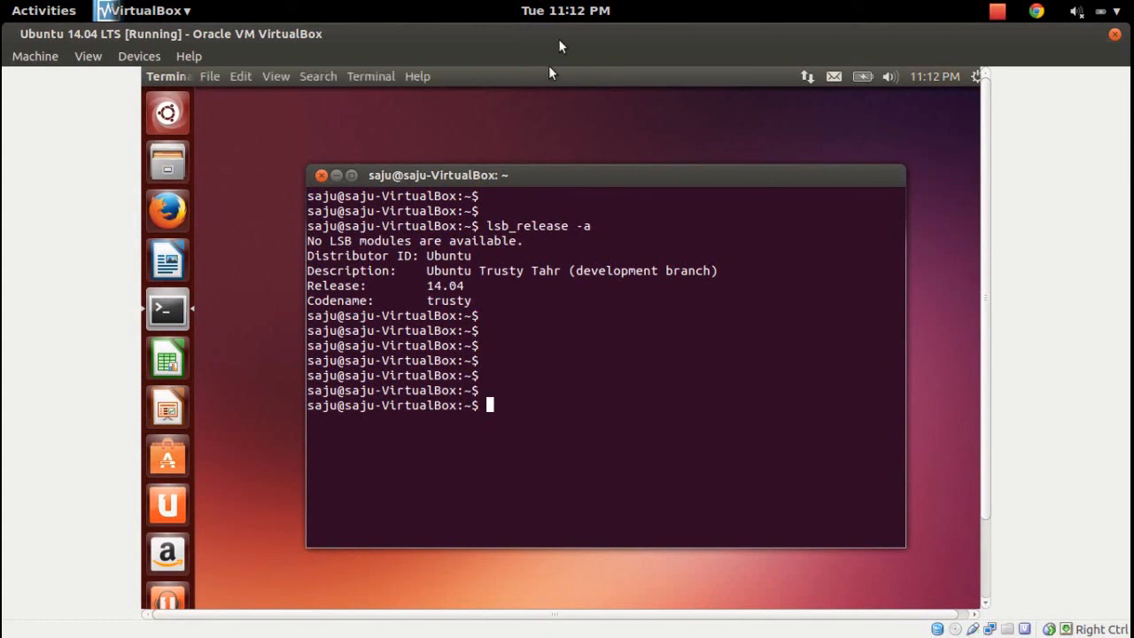
- Bring the VirtualBox Manager window forward via Activities, showing Ubuntu 14.04 LTS running
click(37, 10)
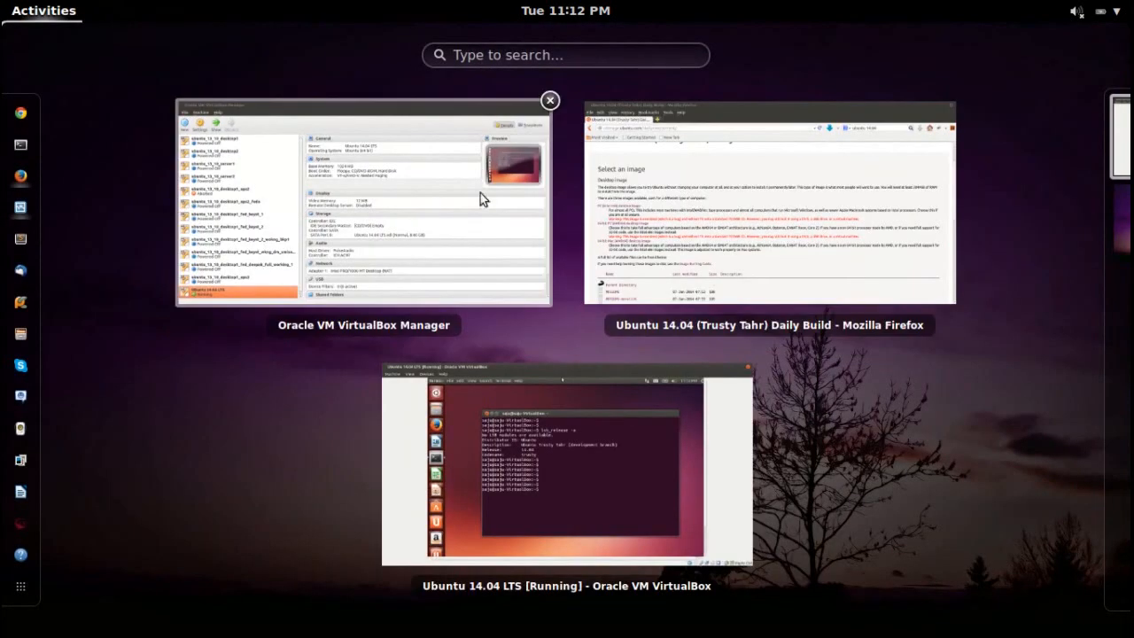
click(363, 203)
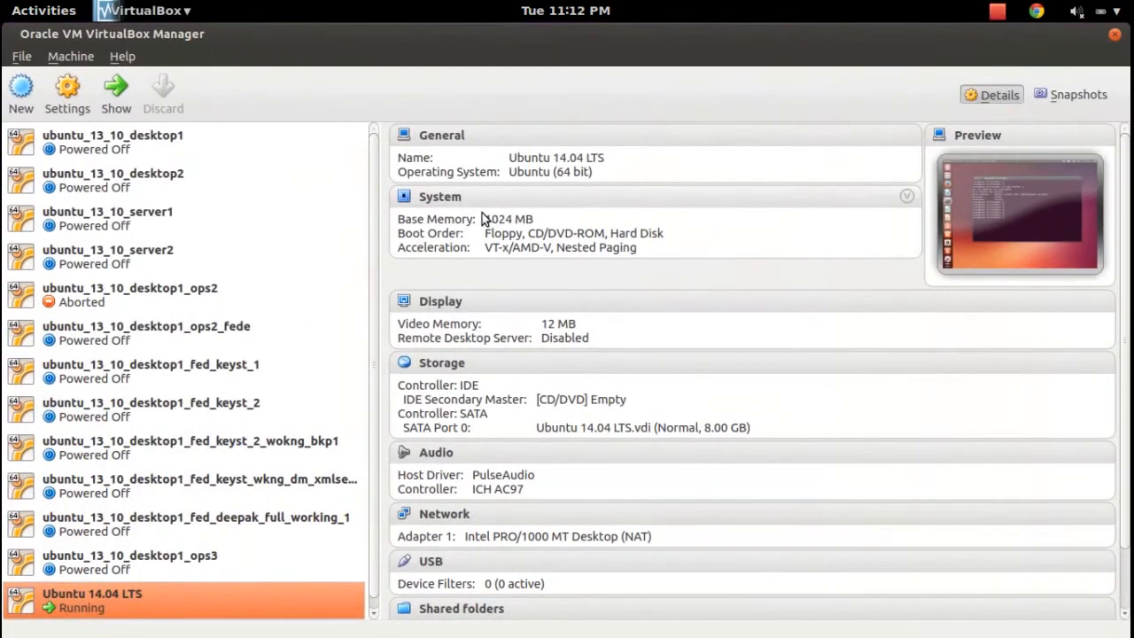